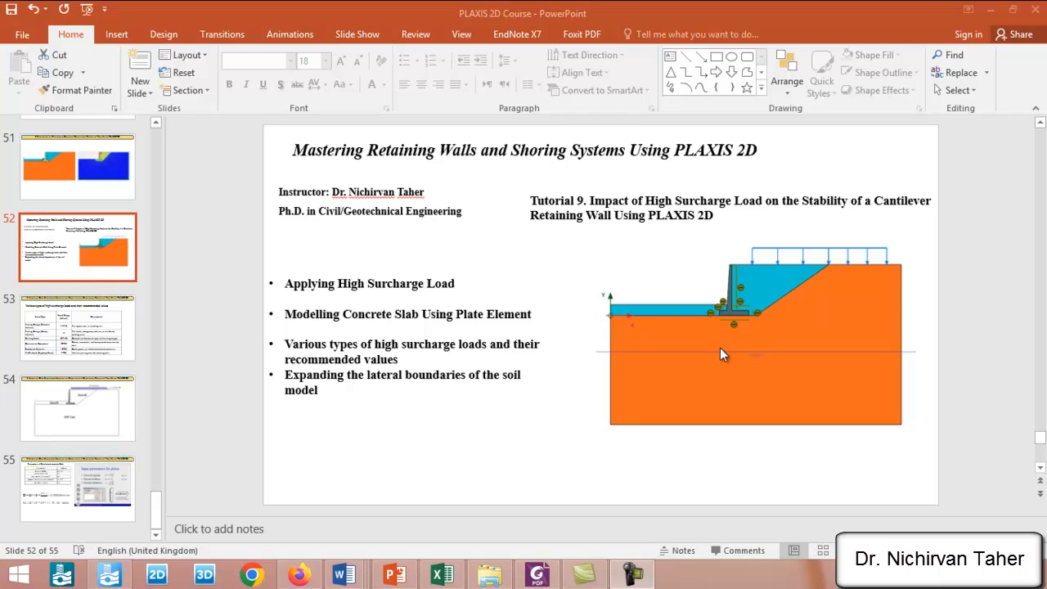
mouse_move(712, 343)
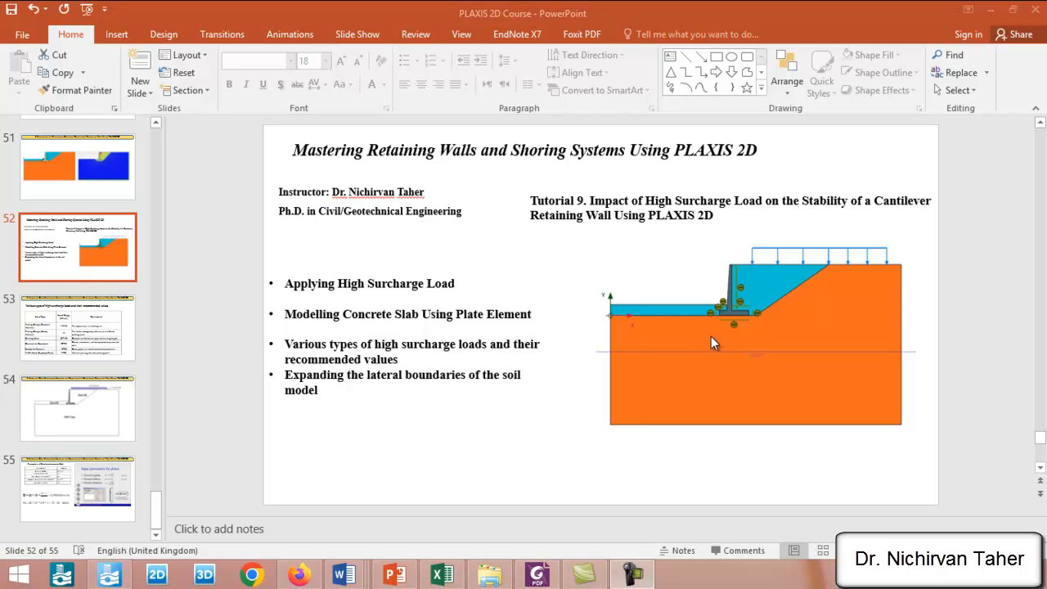
mouse_move(662, 244)
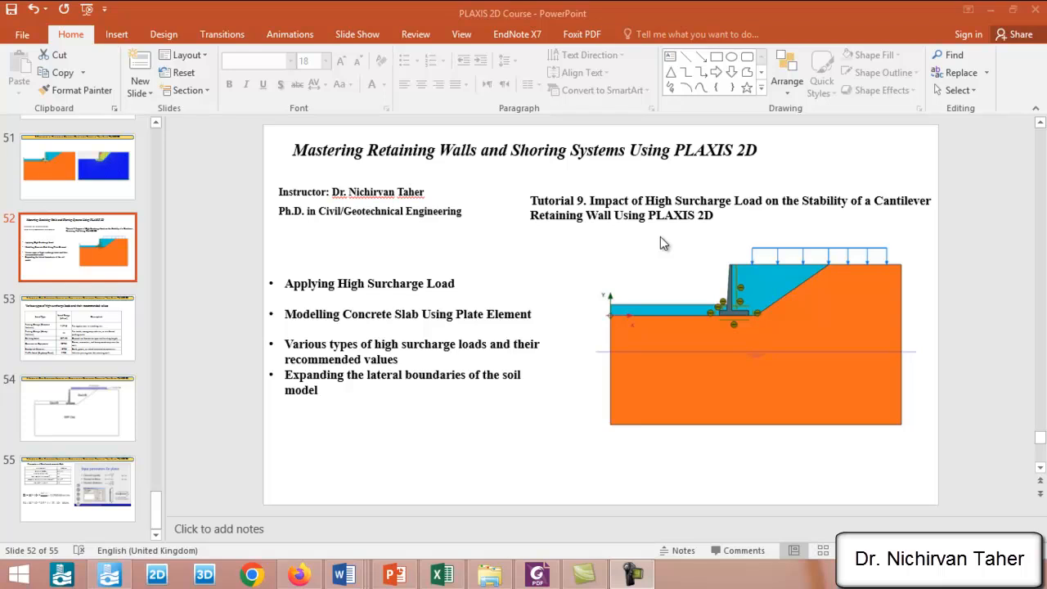
mouse_move(694, 215)
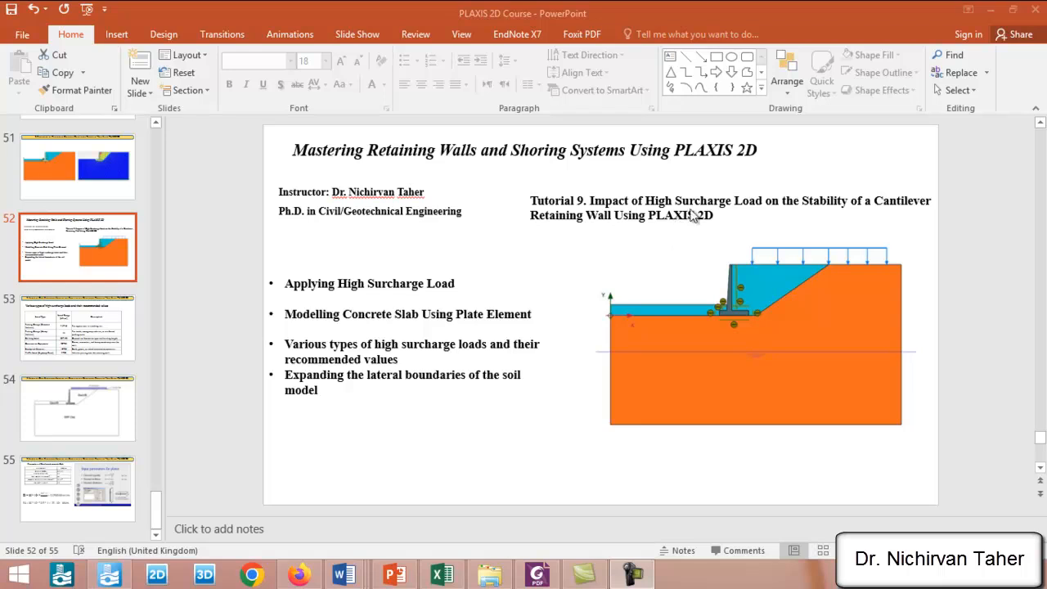
mouse_move(880, 231)
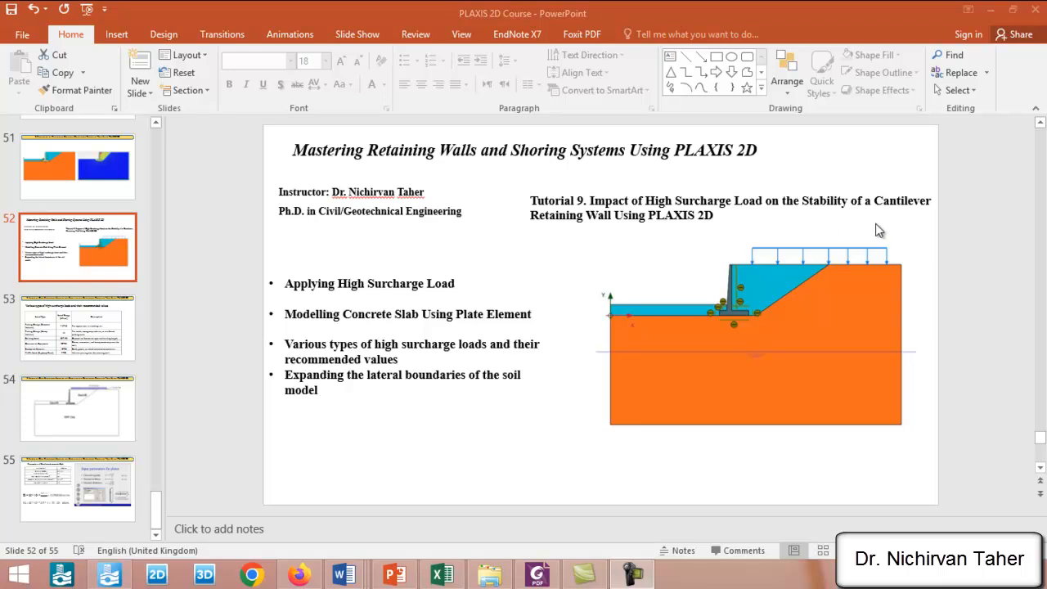
mouse_move(596, 245)
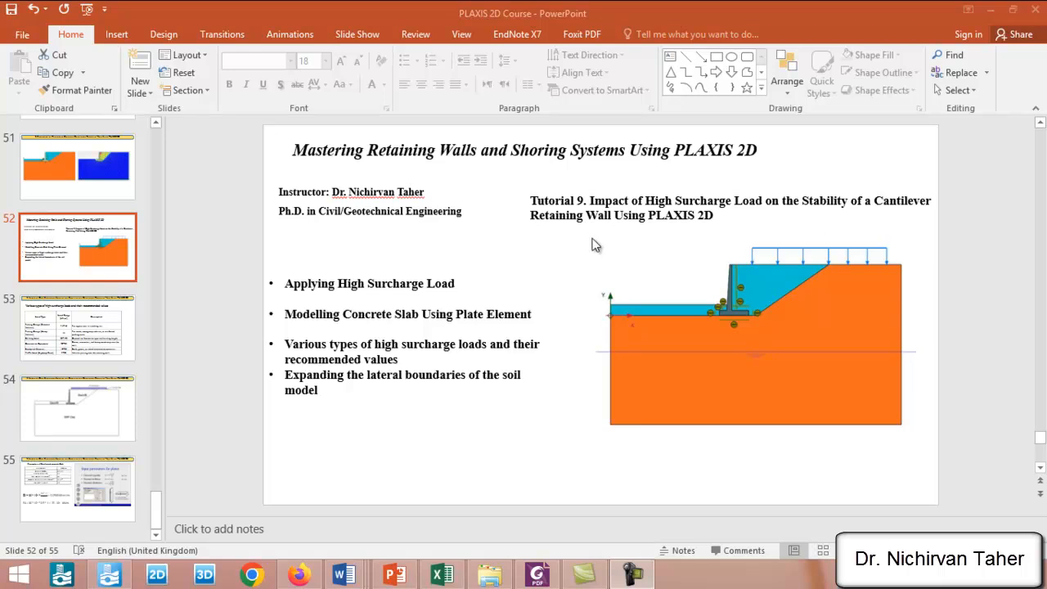
mouse_move(878, 267)
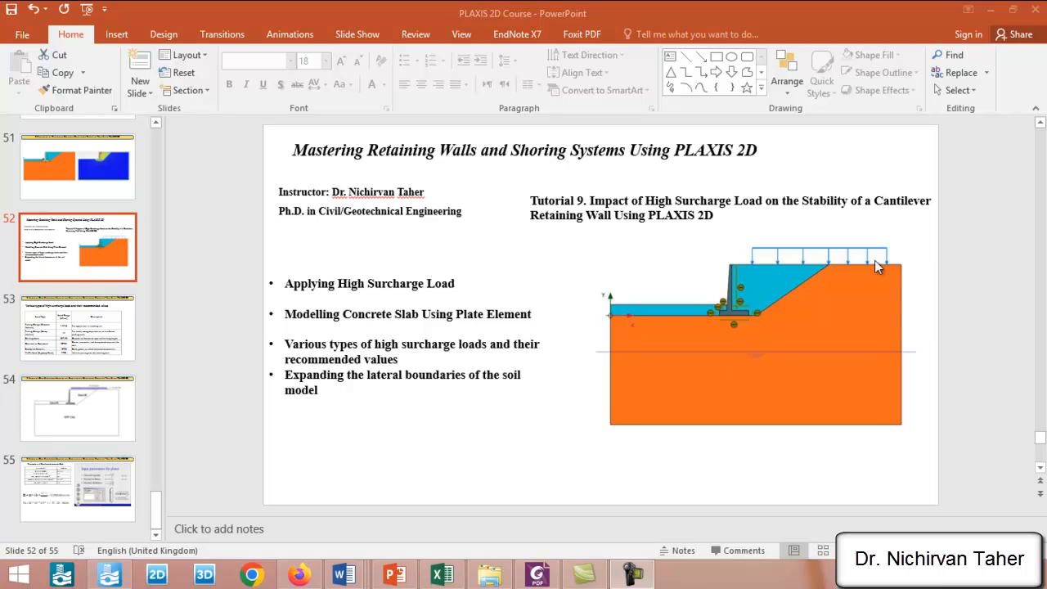
mouse_move(841, 253)
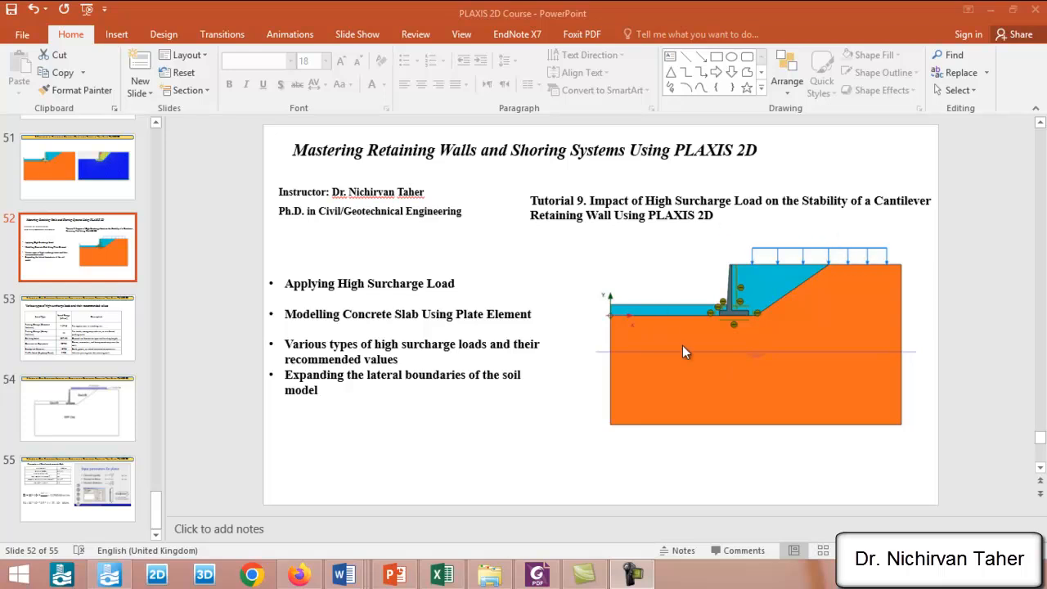
mouse_move(767, 301)
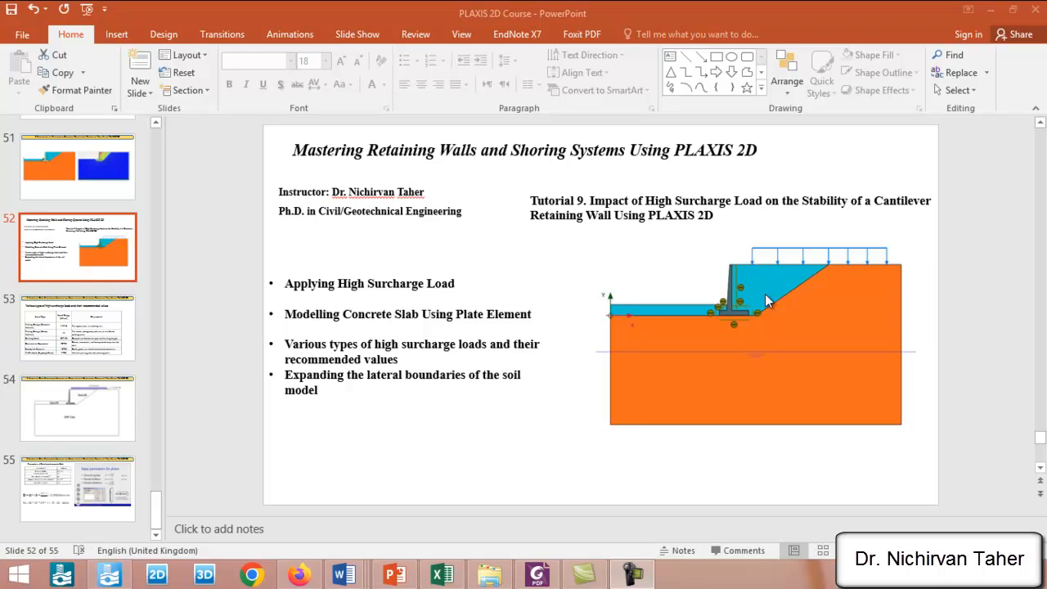
mouse_move(744, 309)
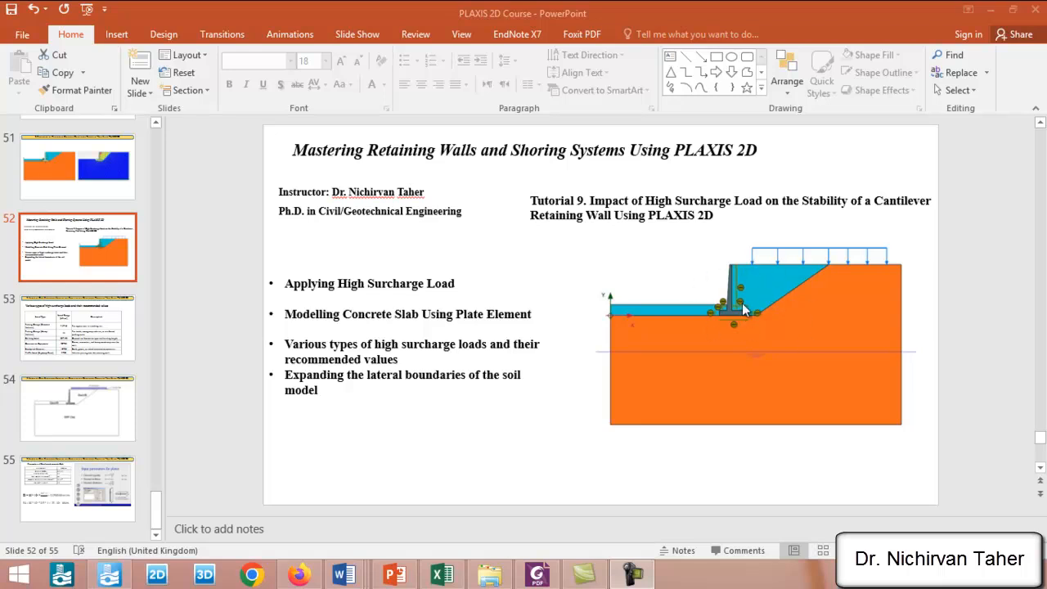
mouse_move(740, 342)
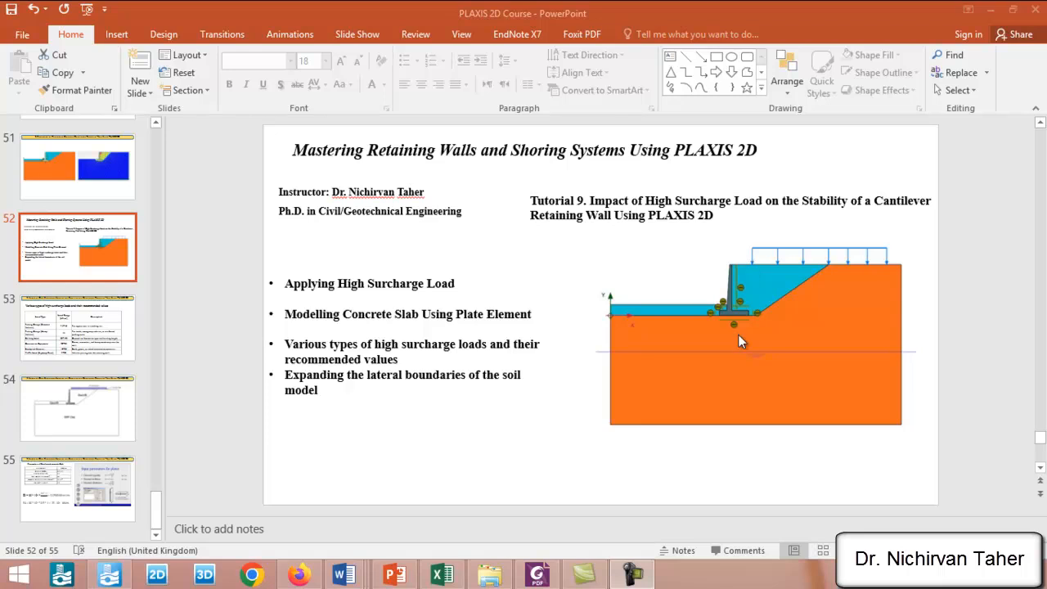
mouse_move(738, 339)
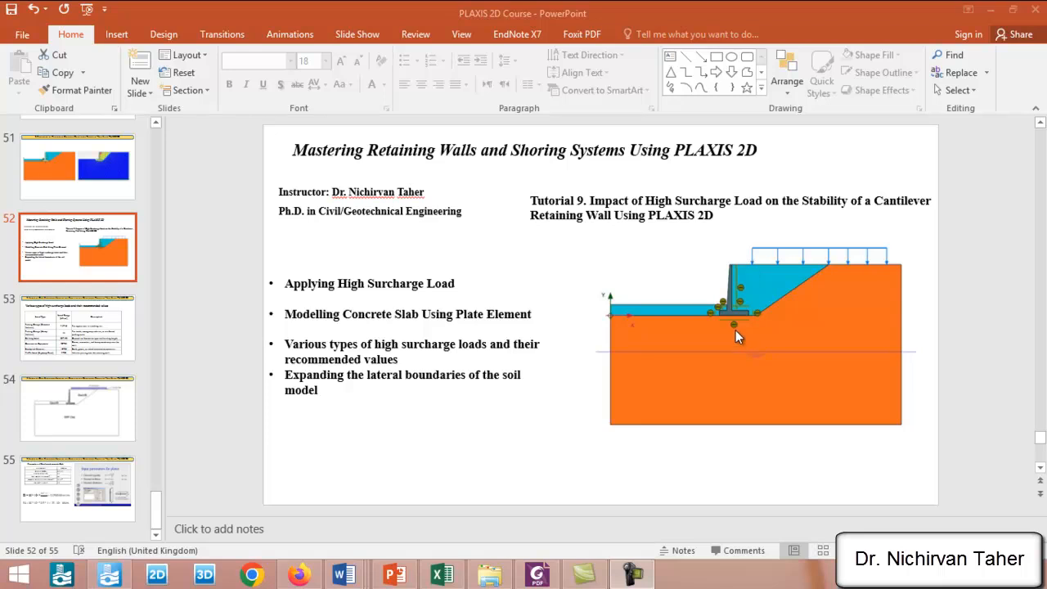
mouse_move(761, 349)
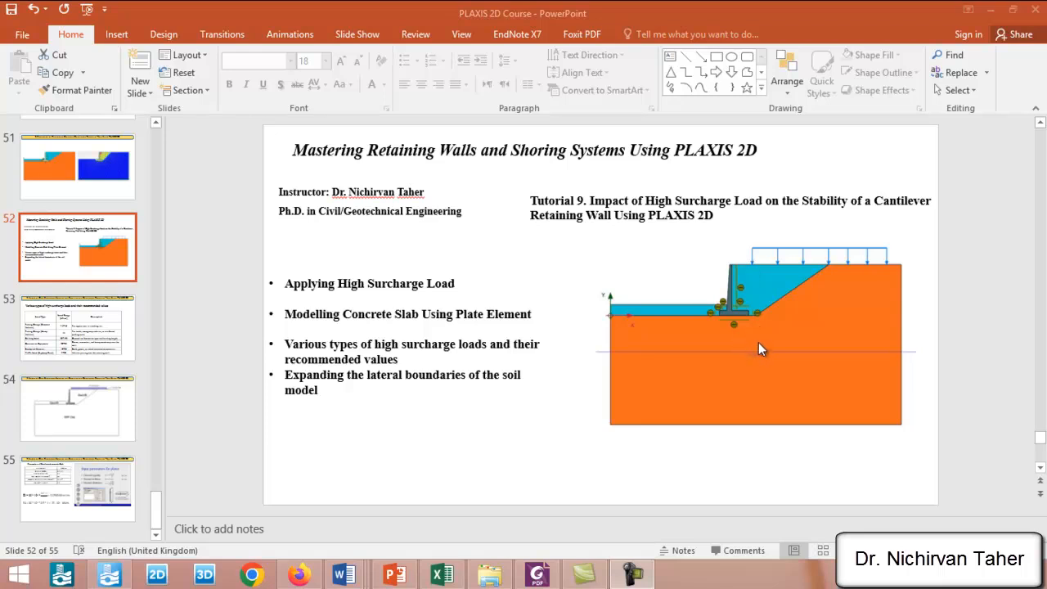
mouse_move(760, 330)
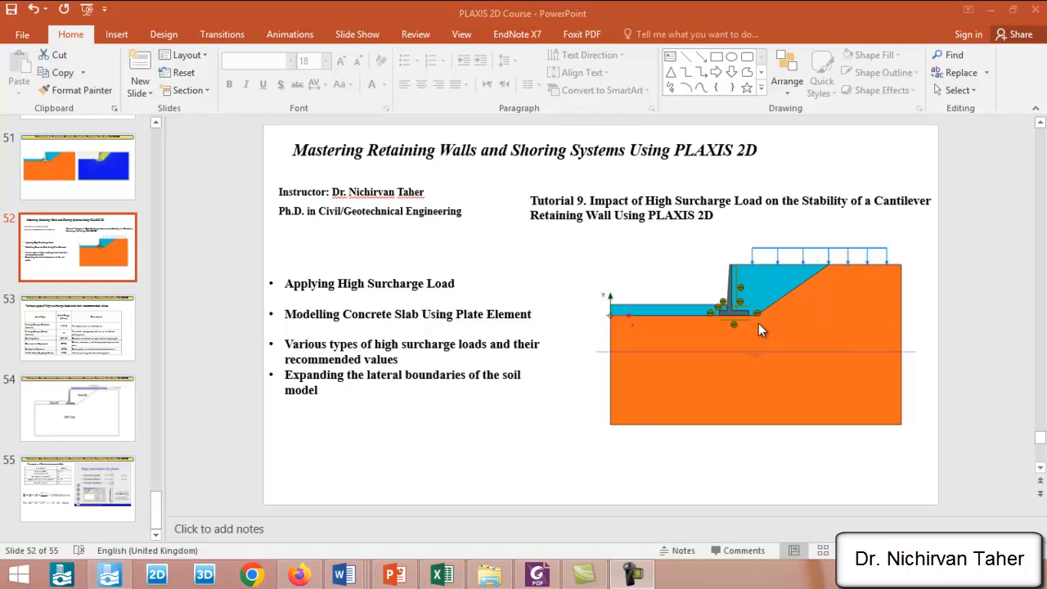
mouse_move(746, 282)
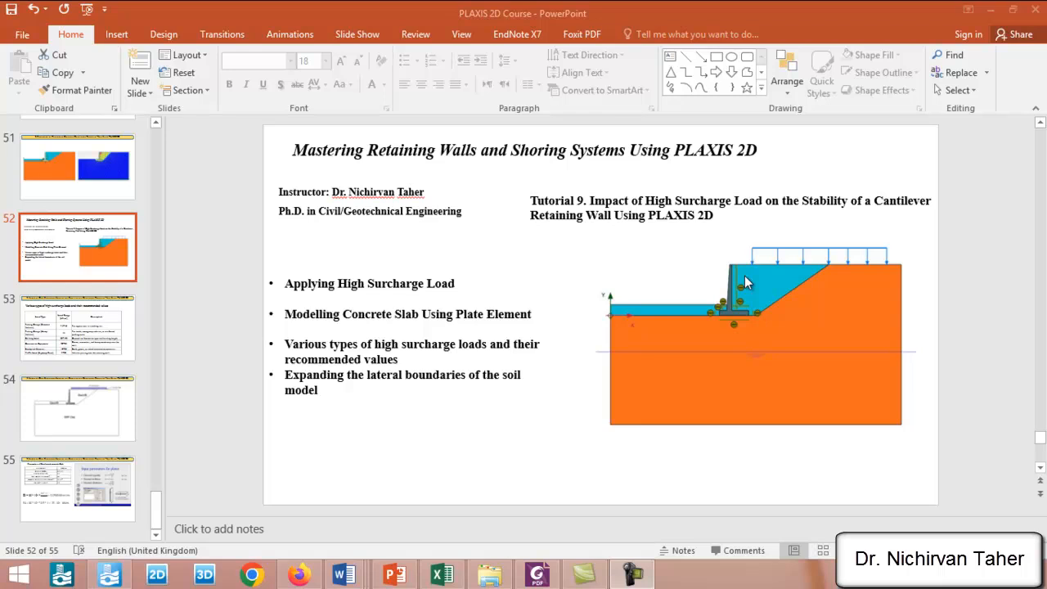
mouse_move(759, 287)
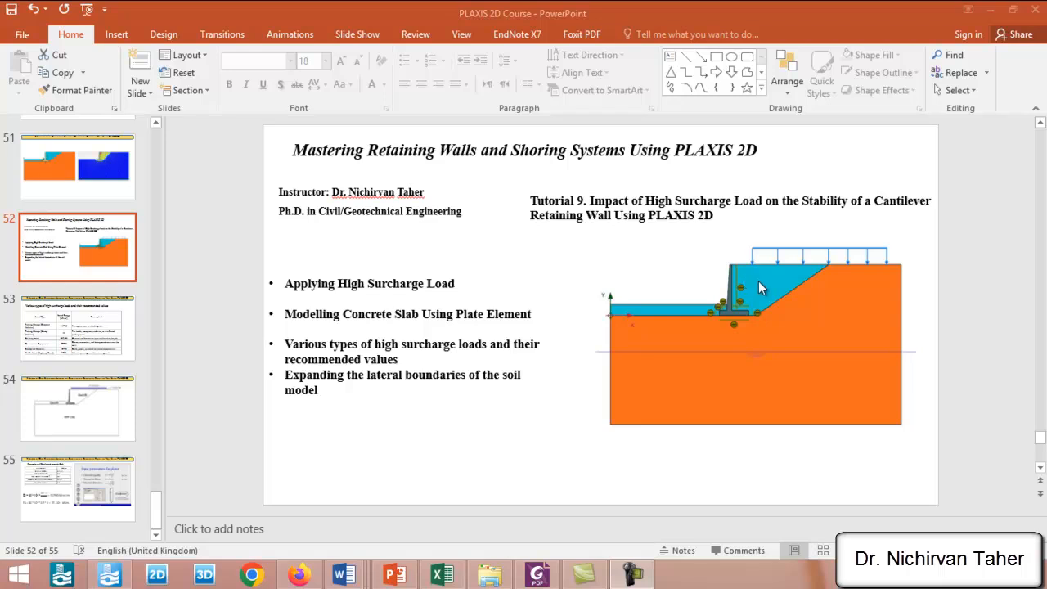
mouse_move(756, 331)
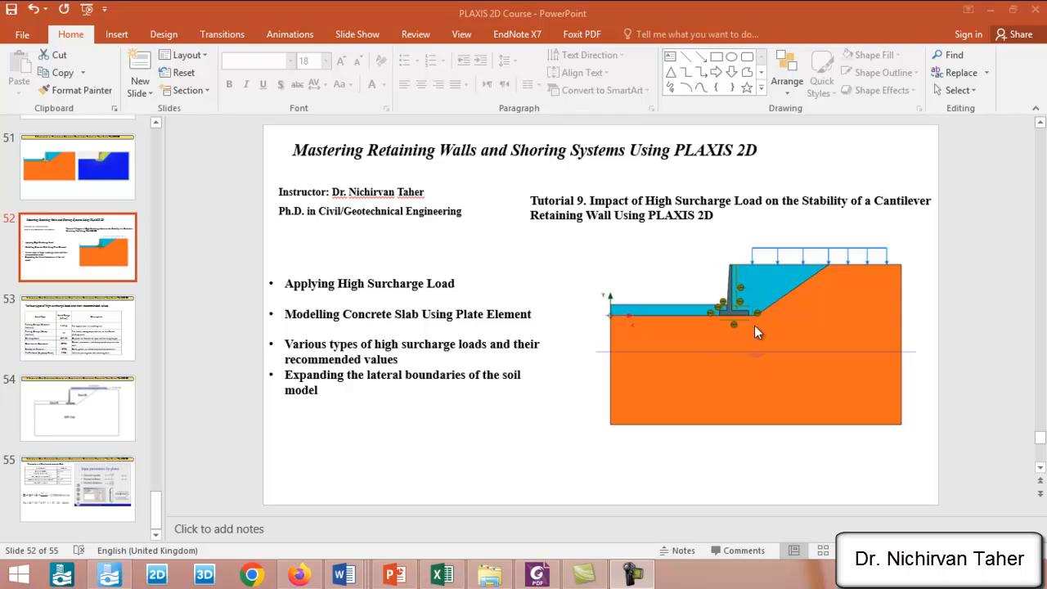
mouse_move(759, 270)
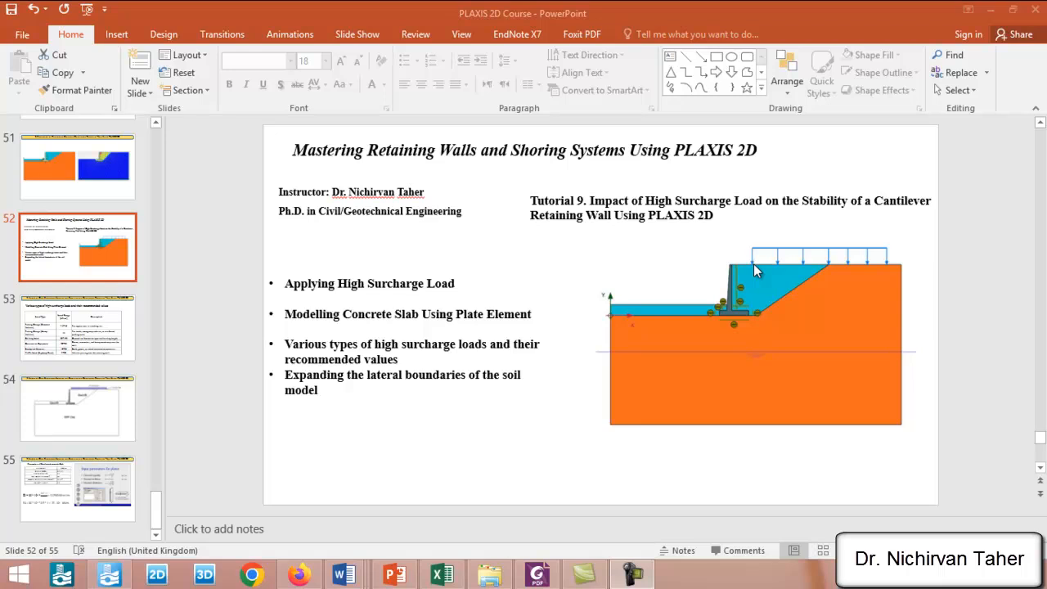
mouse_move(873, 276)
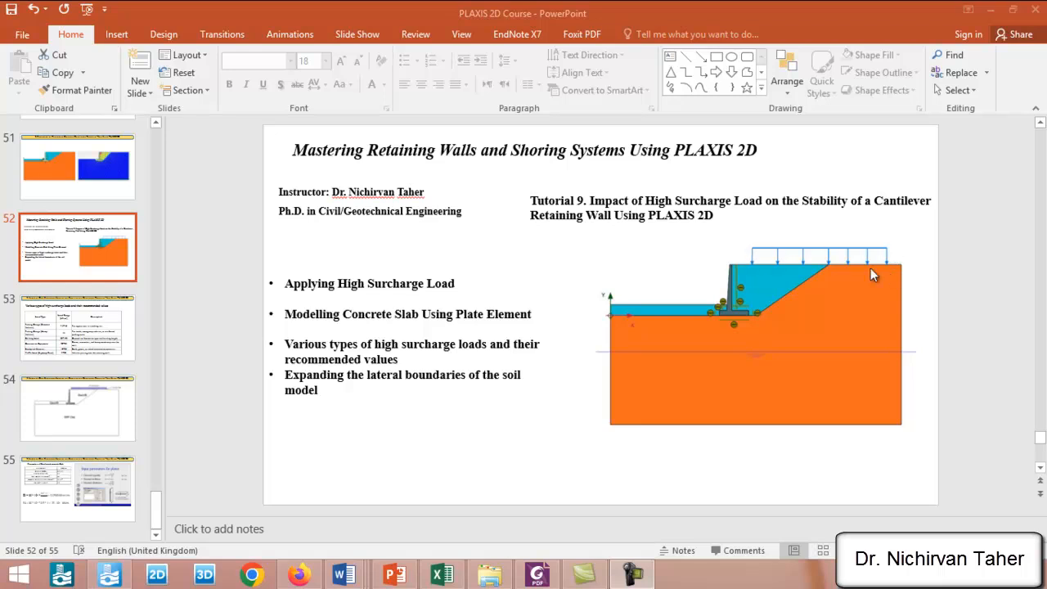
mouse_move(890, 247)
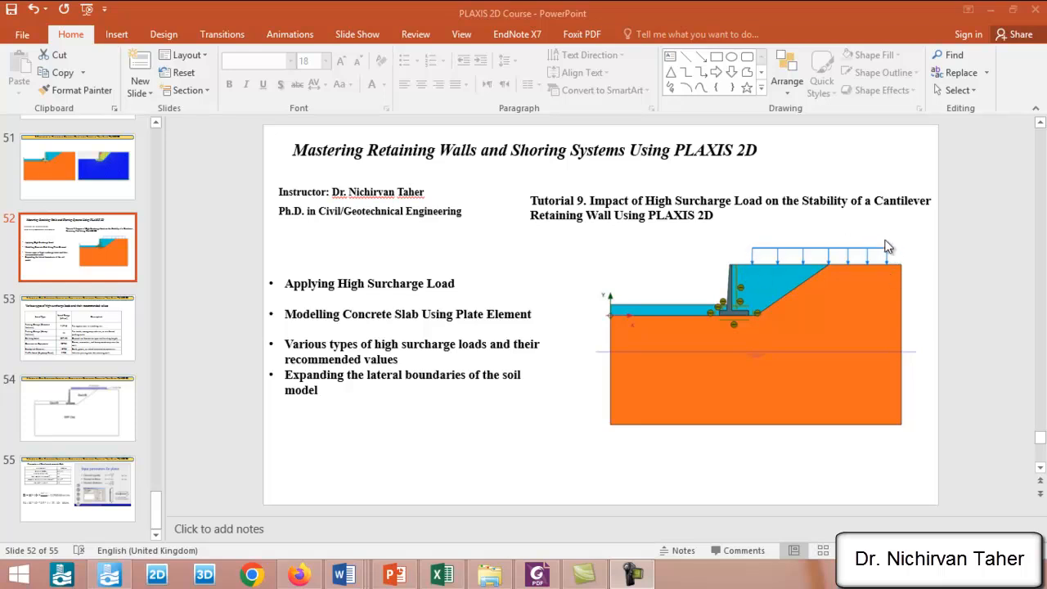
mouse_move(896, 266)
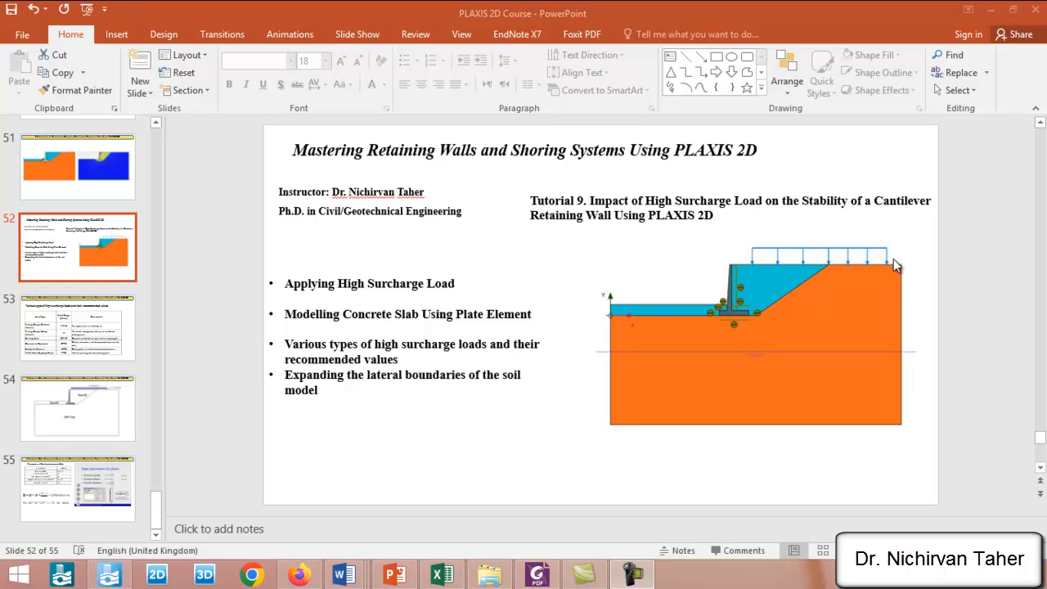
mouse_move(761, 277)
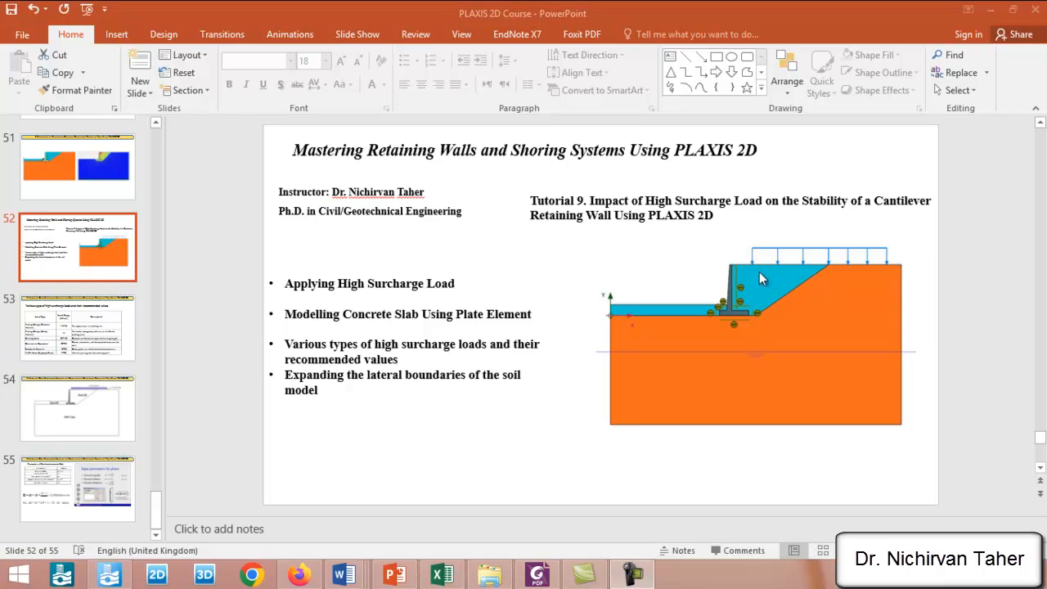
mouse_move(761, 270)
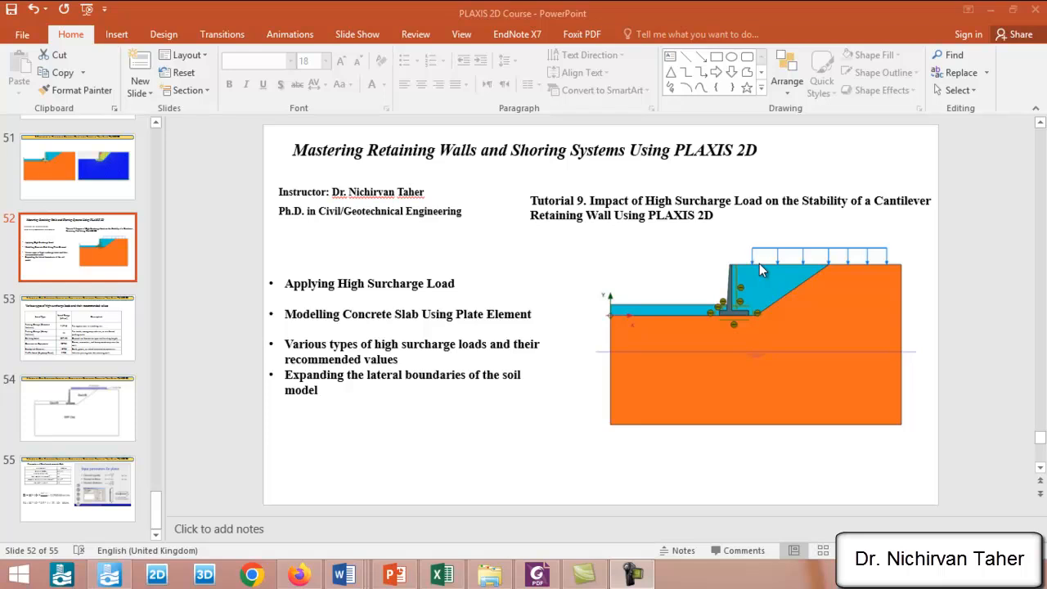
mouse_move(751, 276)
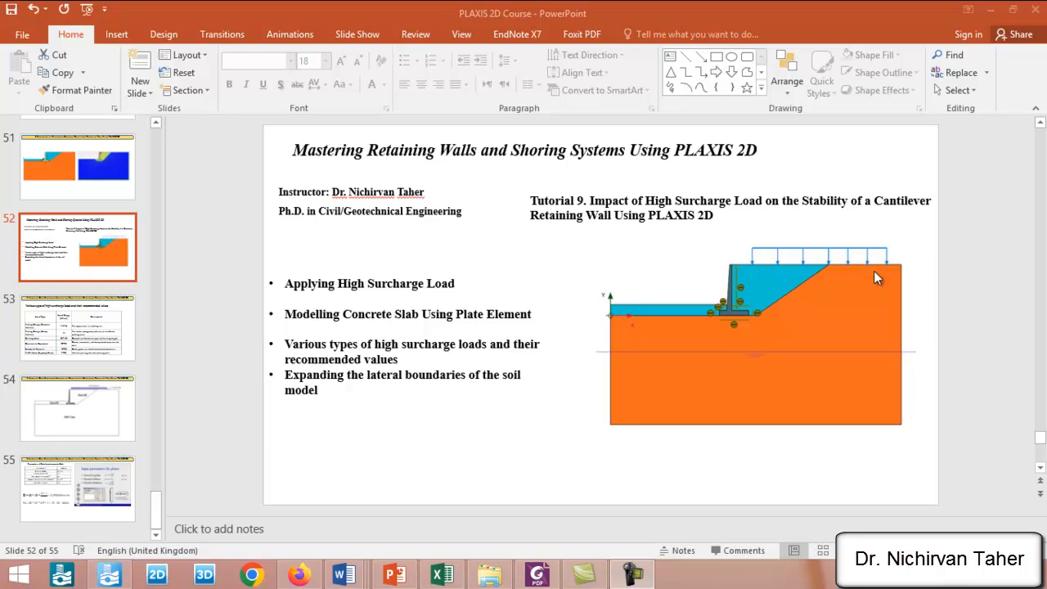
mouse_move(754, 286)
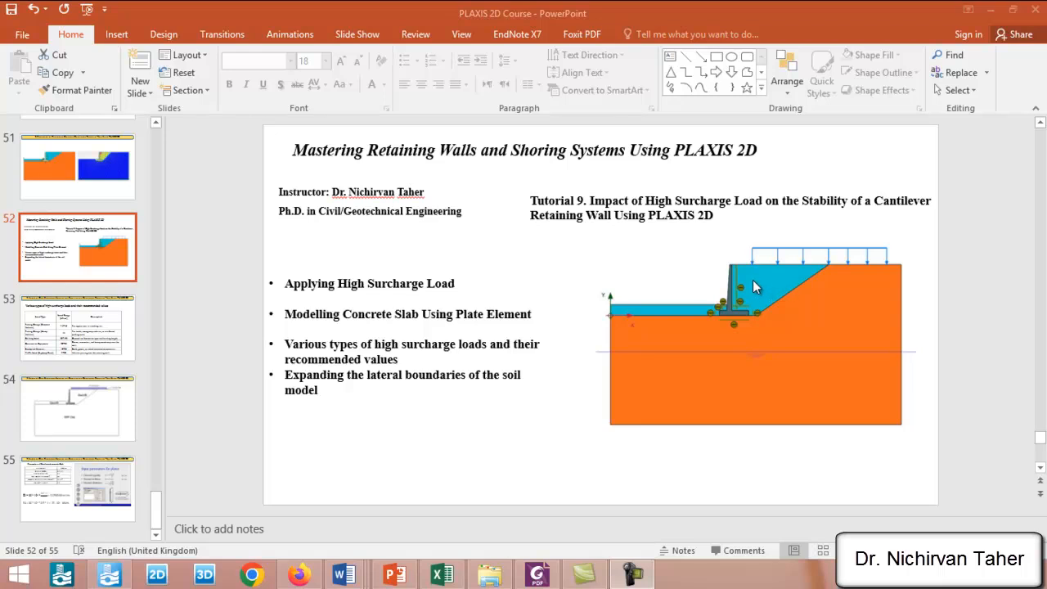
mouse_move(865, 255)
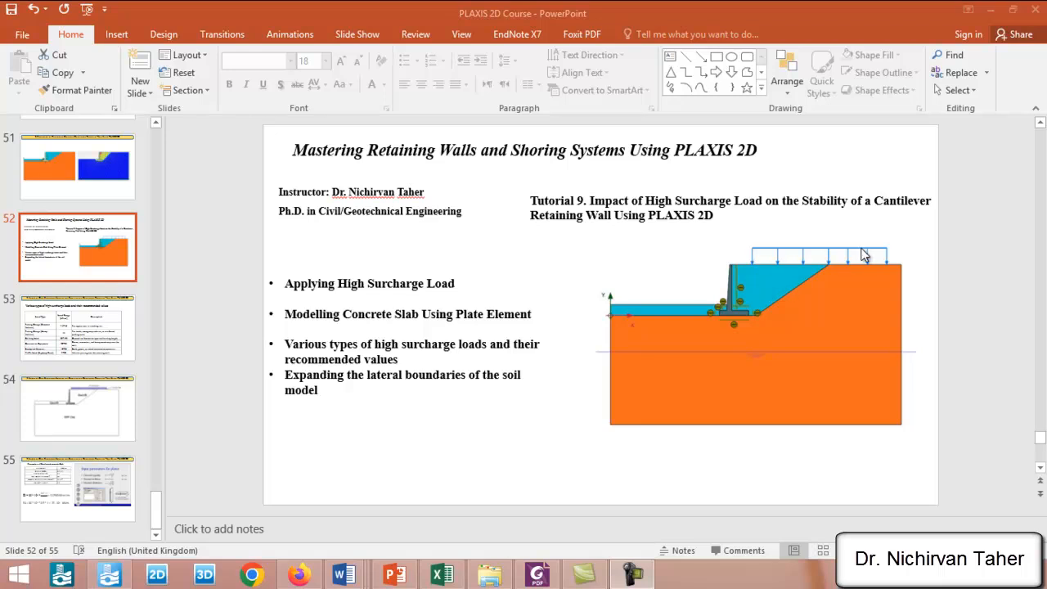
mouse_move(792, 315)
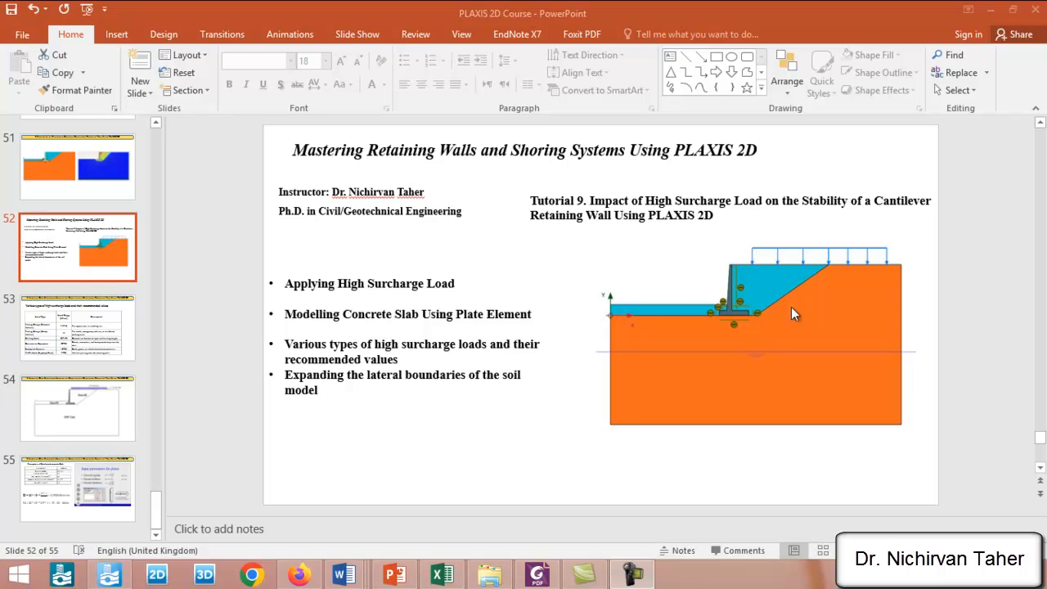
mouse_move(839, 262)
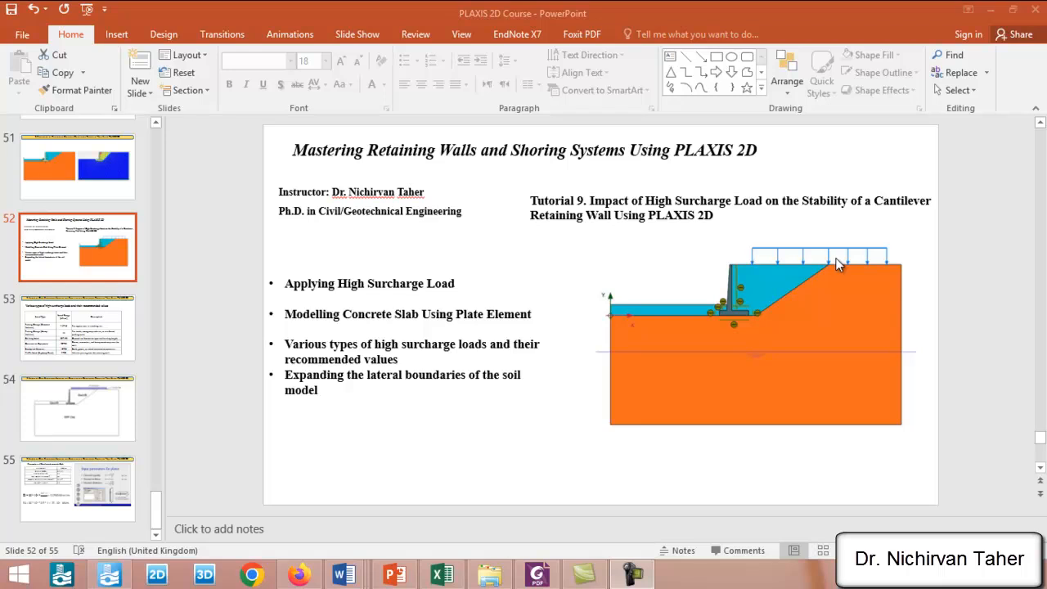
mouse_move(879, 254)
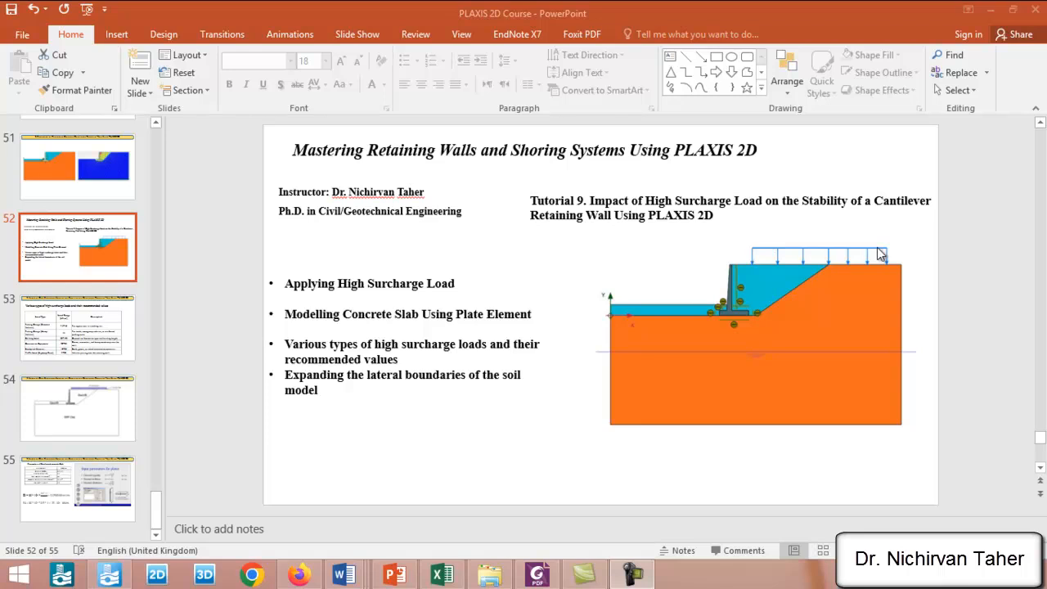
mouse_move(769, 279)
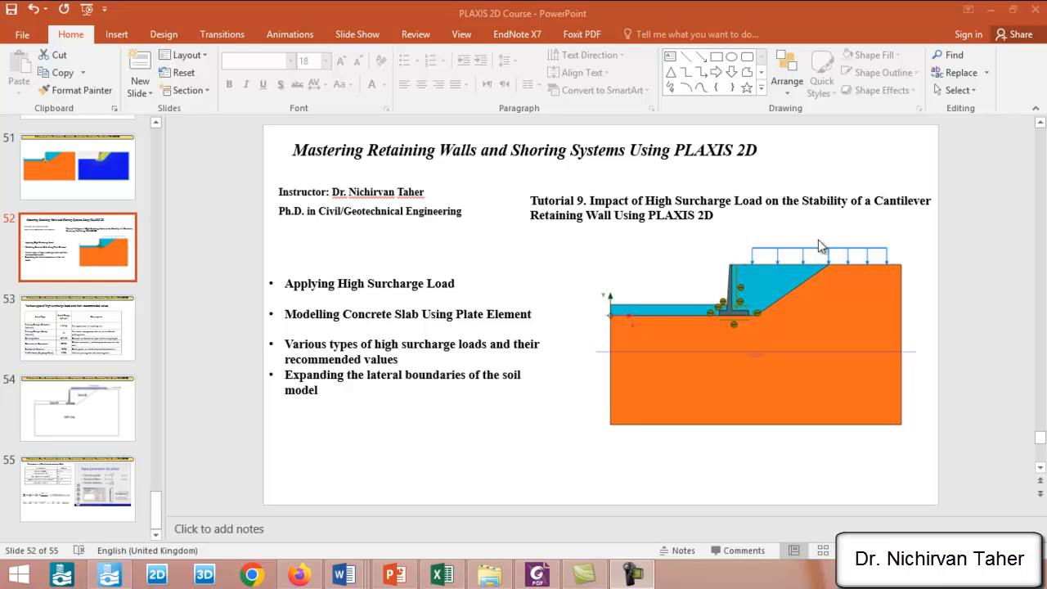
mouse_move(727, 309)
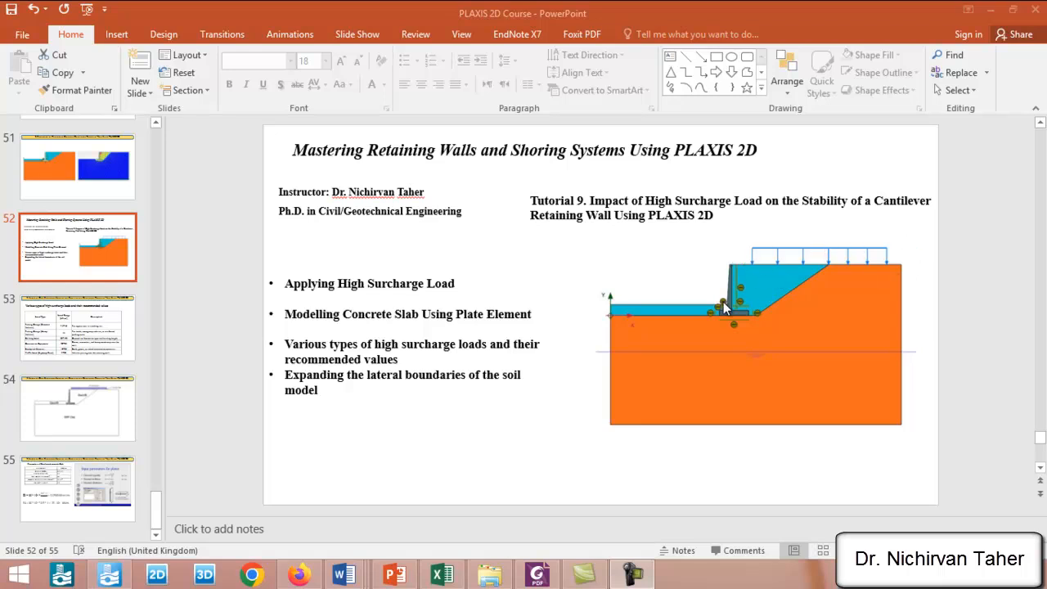
mouse_move(748, 270)
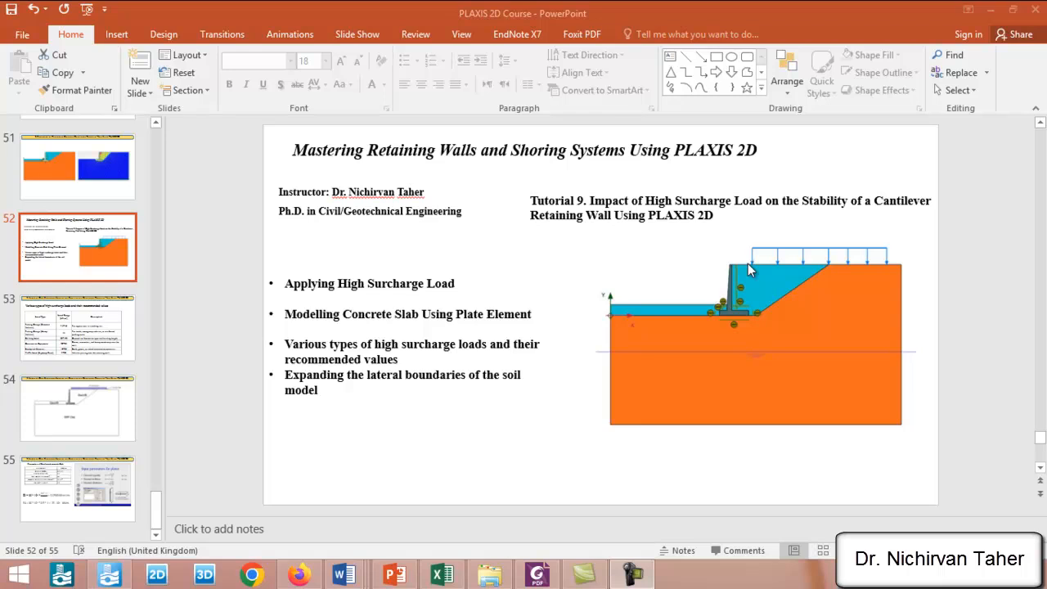
mouse_move(721, 280)
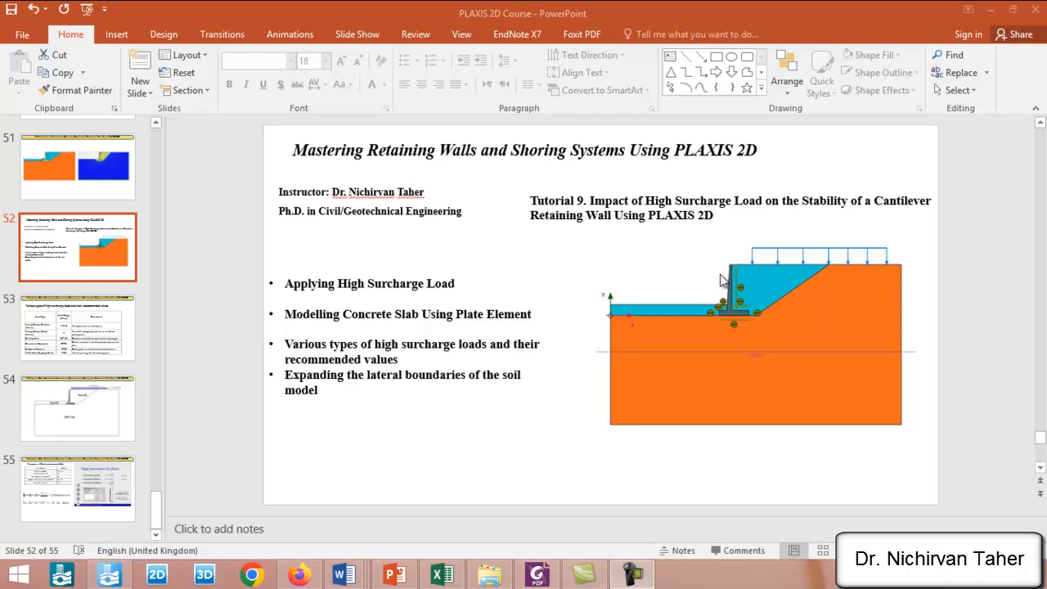
mouse_move(753, 313)
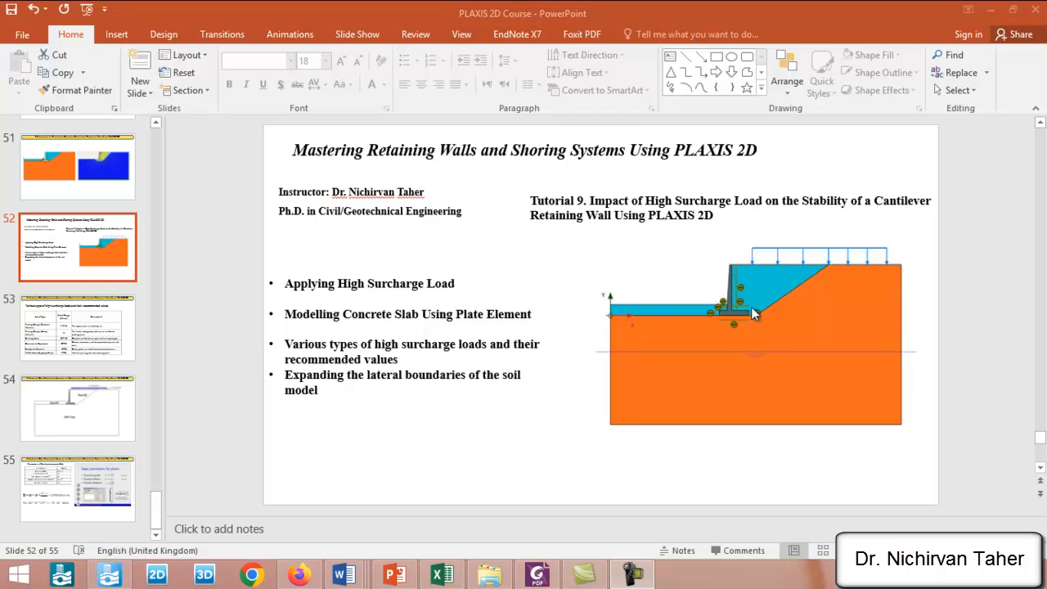
mouse_move(756, 309)
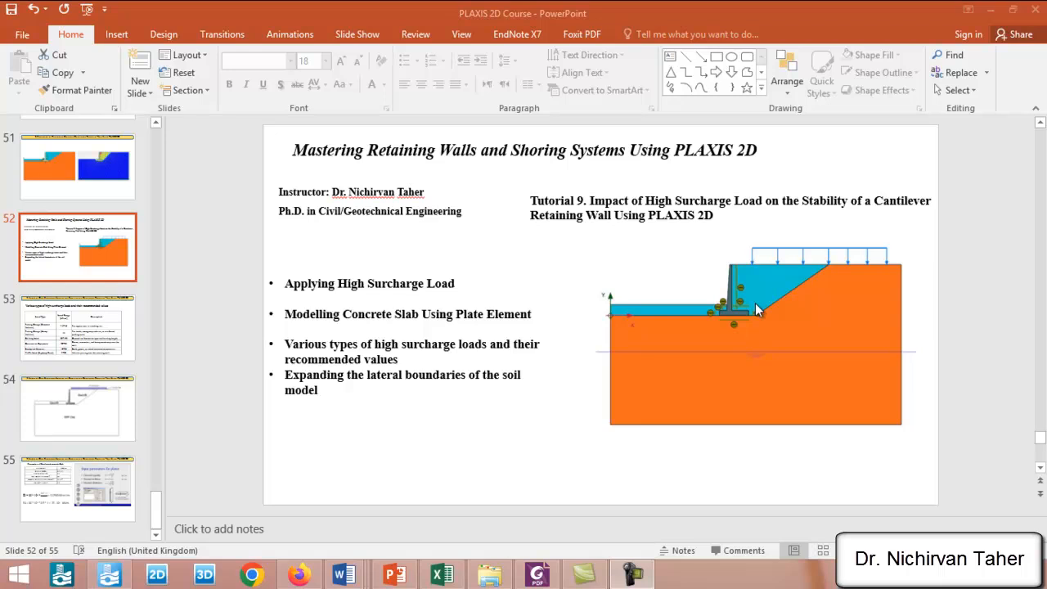
mouse_move(752, 296)
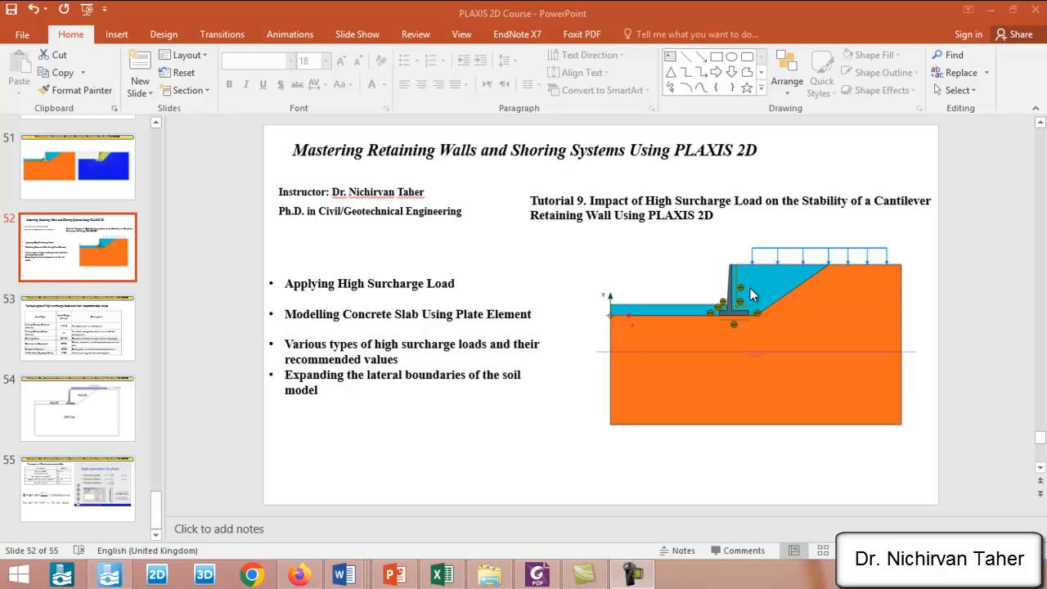
mouse_move(429, 275)
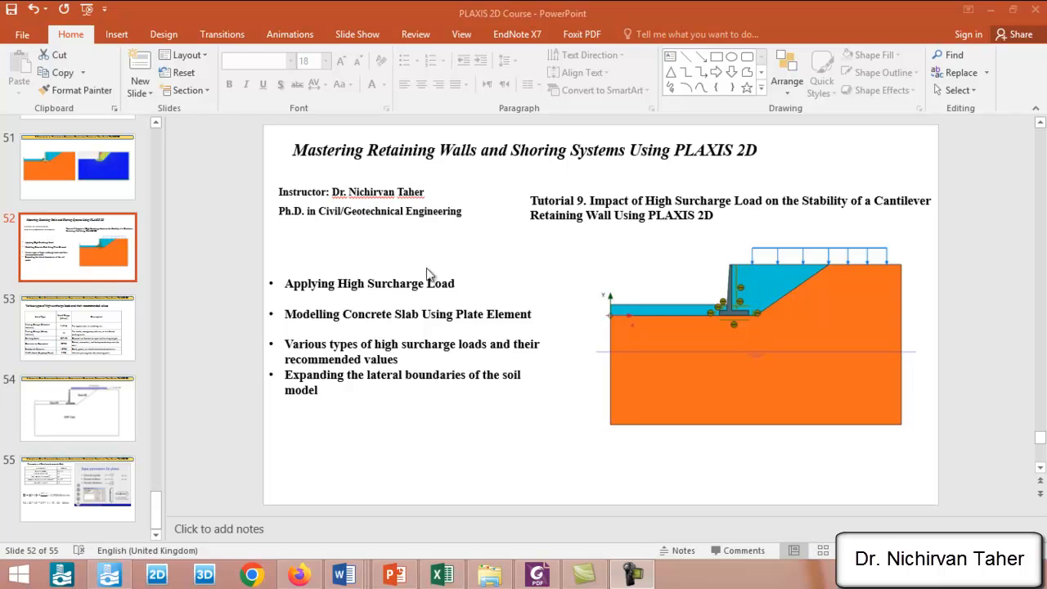
mouse_move(452, 300)
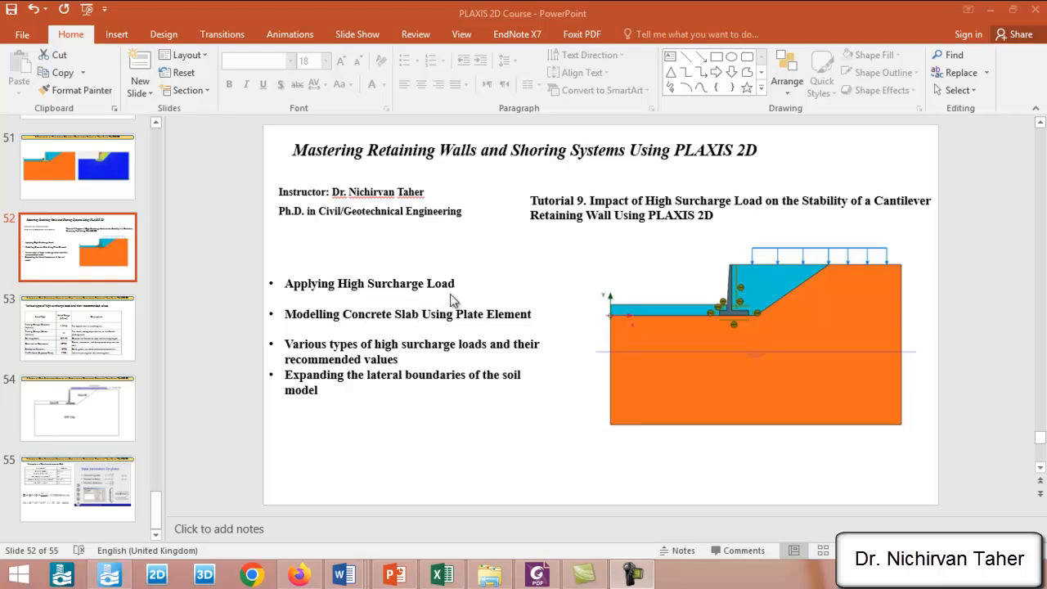
mouse_move(849, 258)
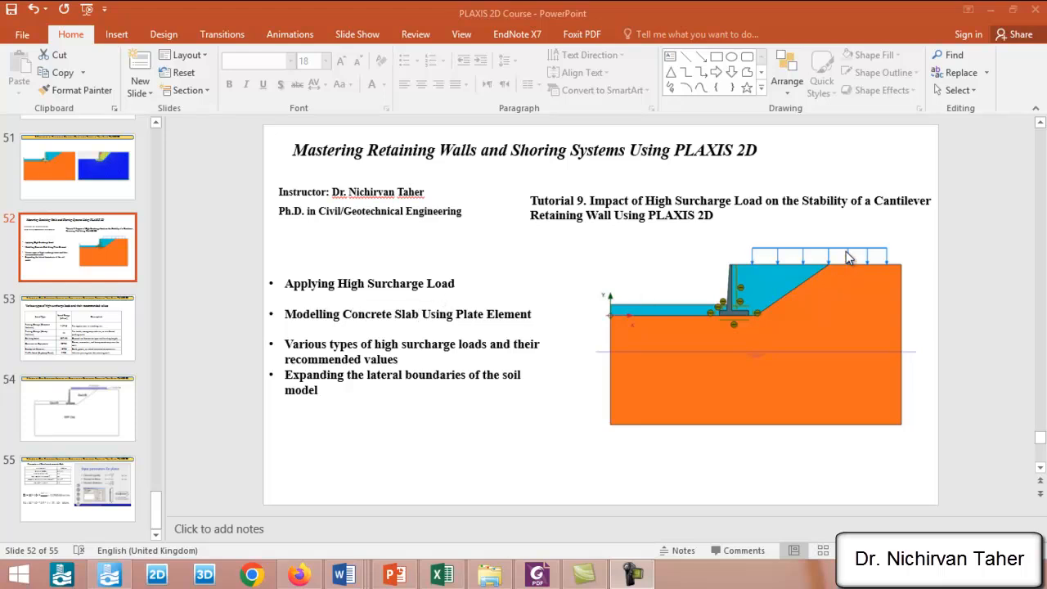
mouse_move(849, 255)
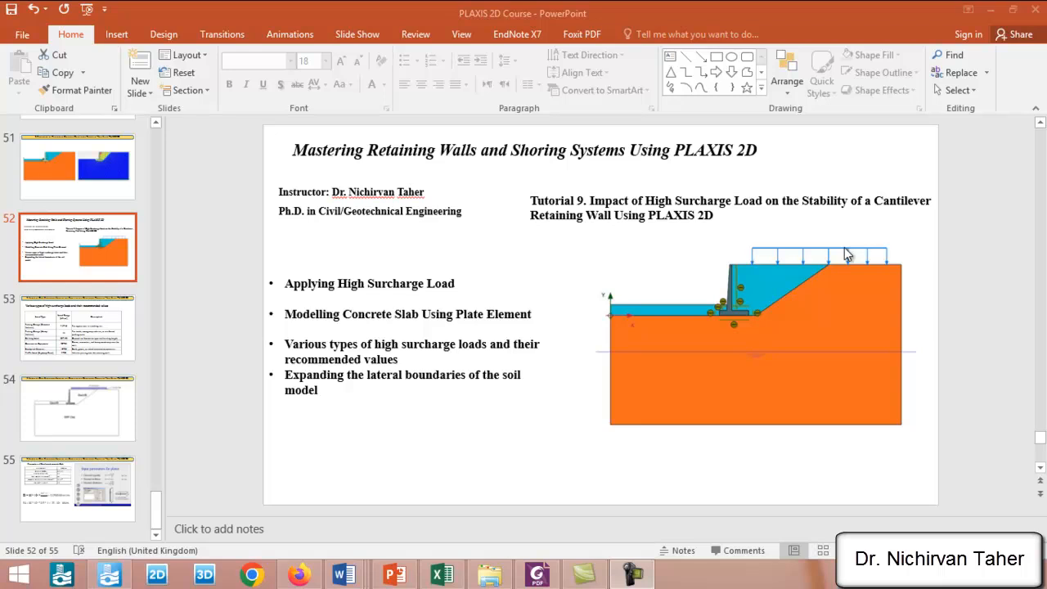
mouse_move(724, 295)
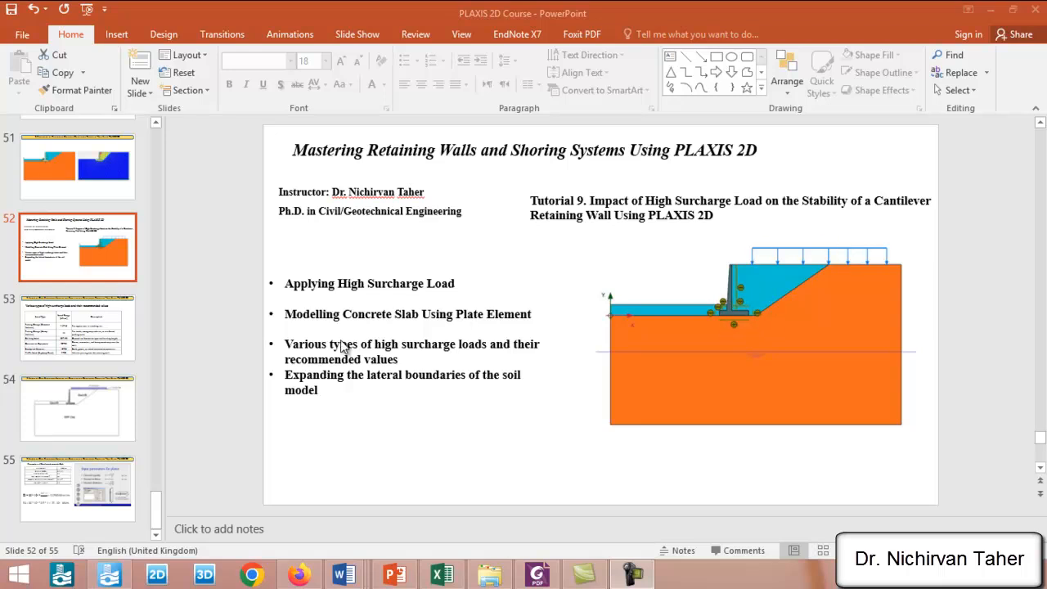
mouse_move(753, 264)
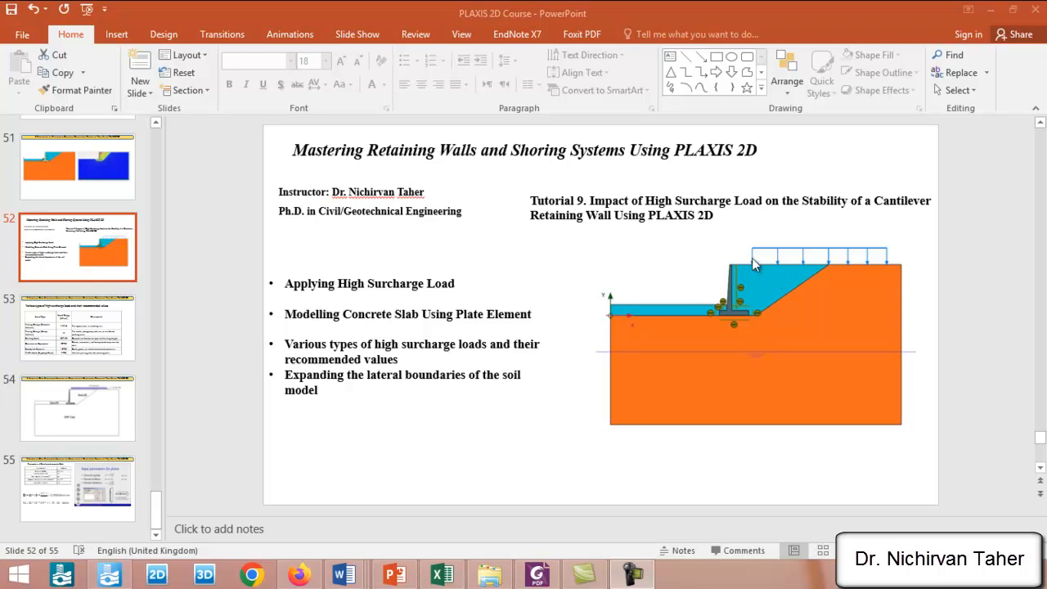
mouse_move(807, 265)
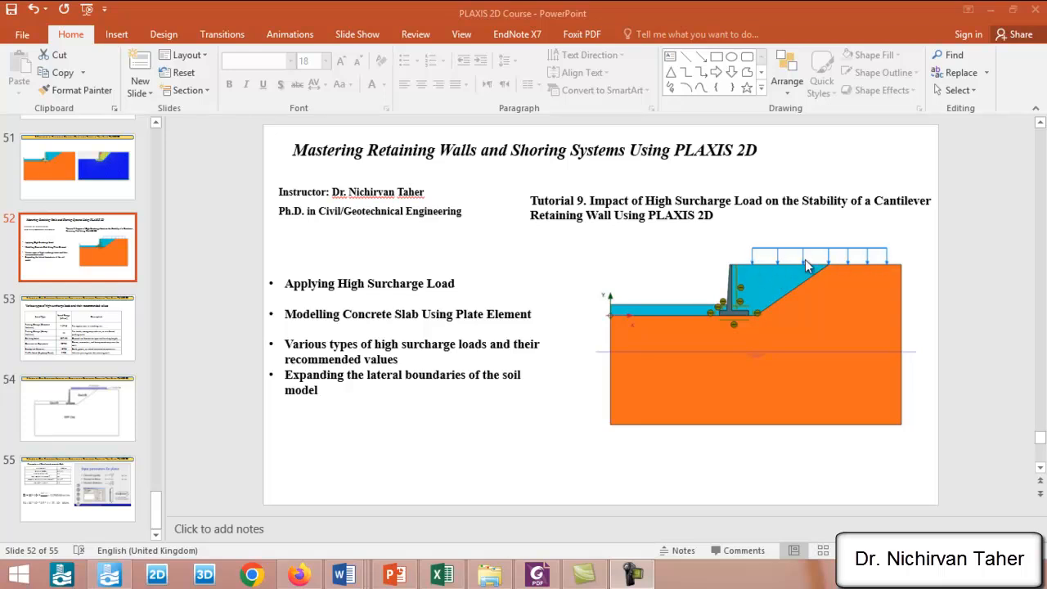
mouse_move(890, 273)
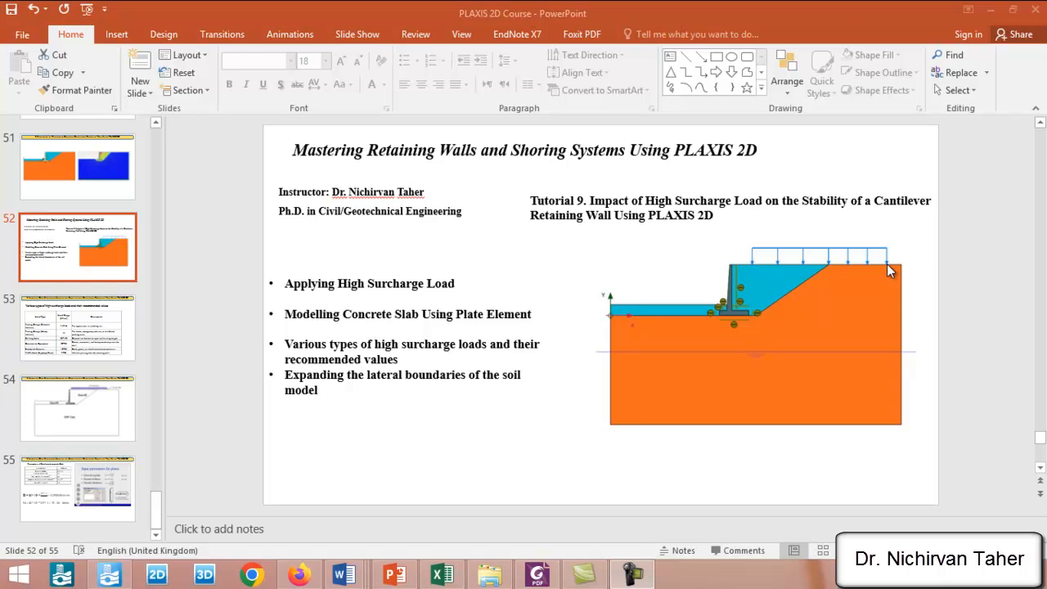
mouse_move(883, 262)
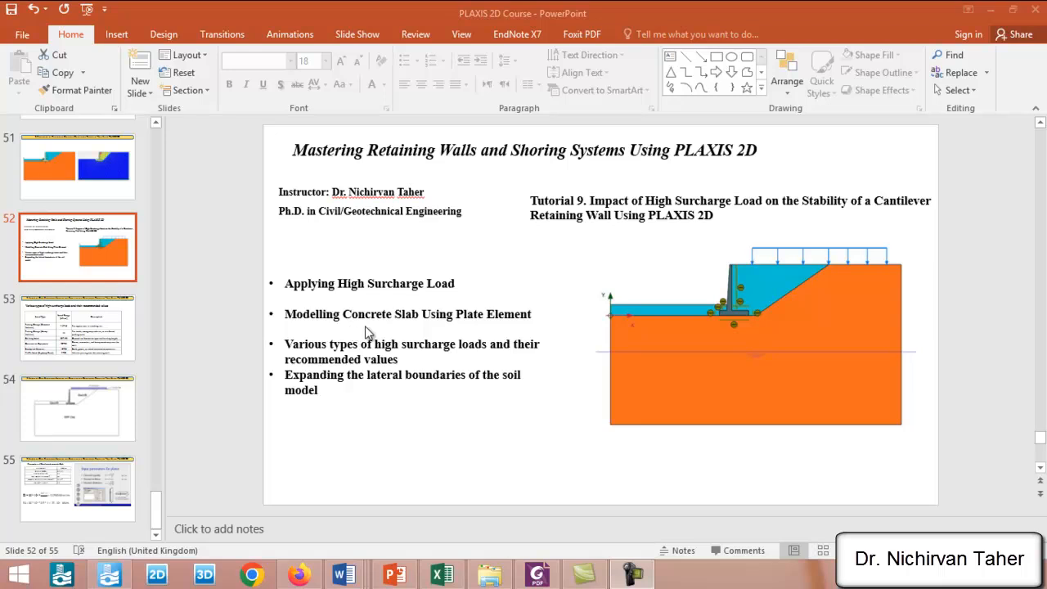
mouse_move(477, 333)
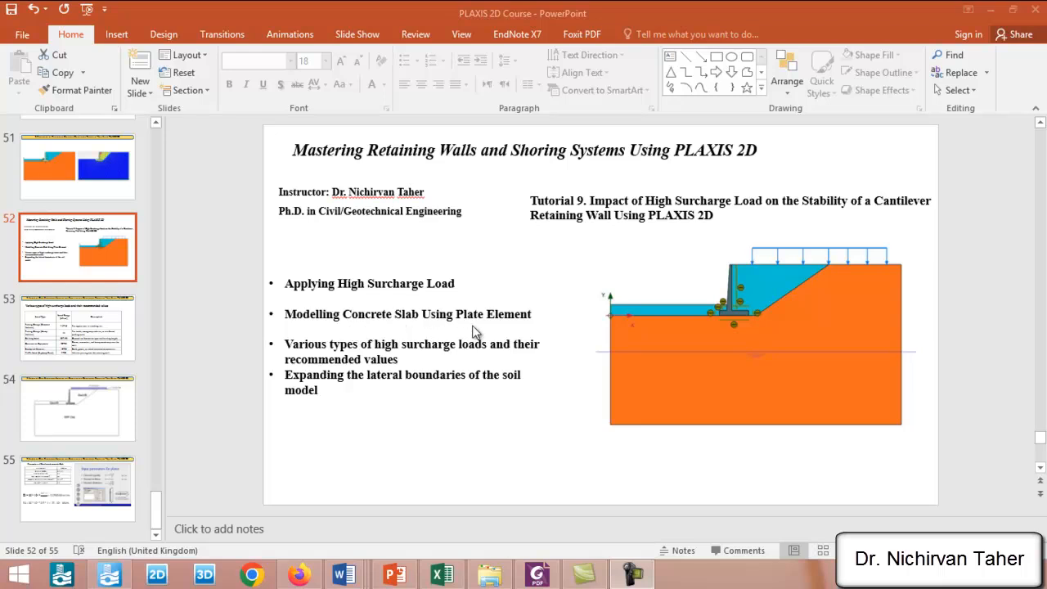
mouse_move(712, 319)
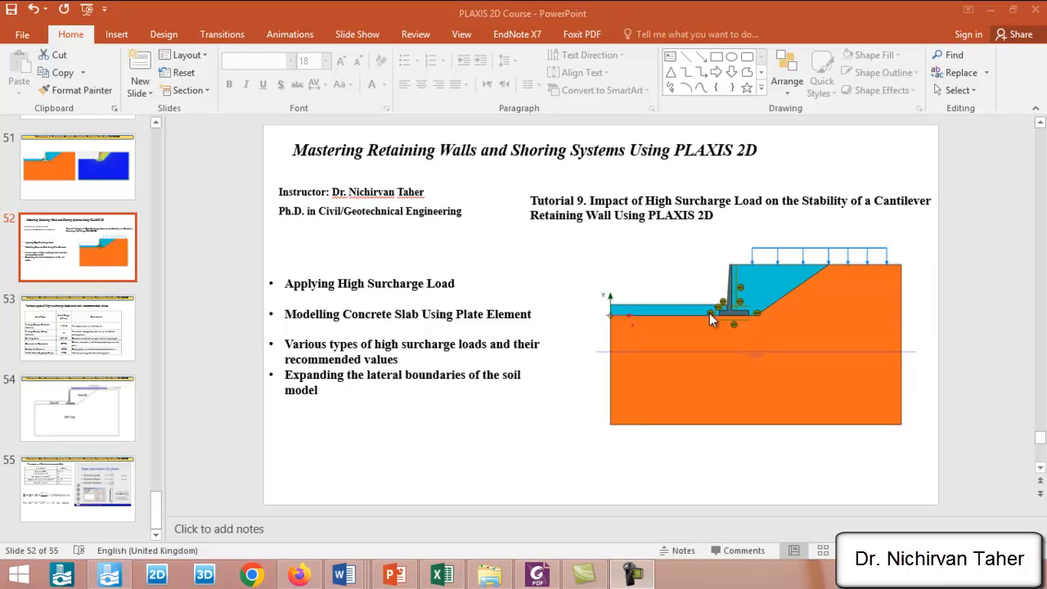
mouse_move(753, 283)
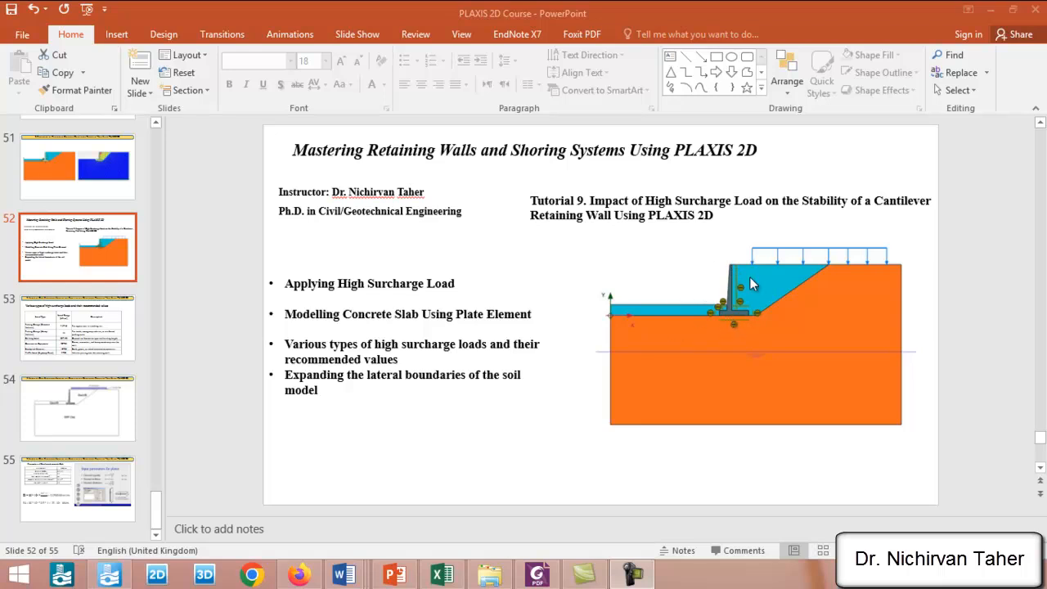
mouse_move(740, 322)
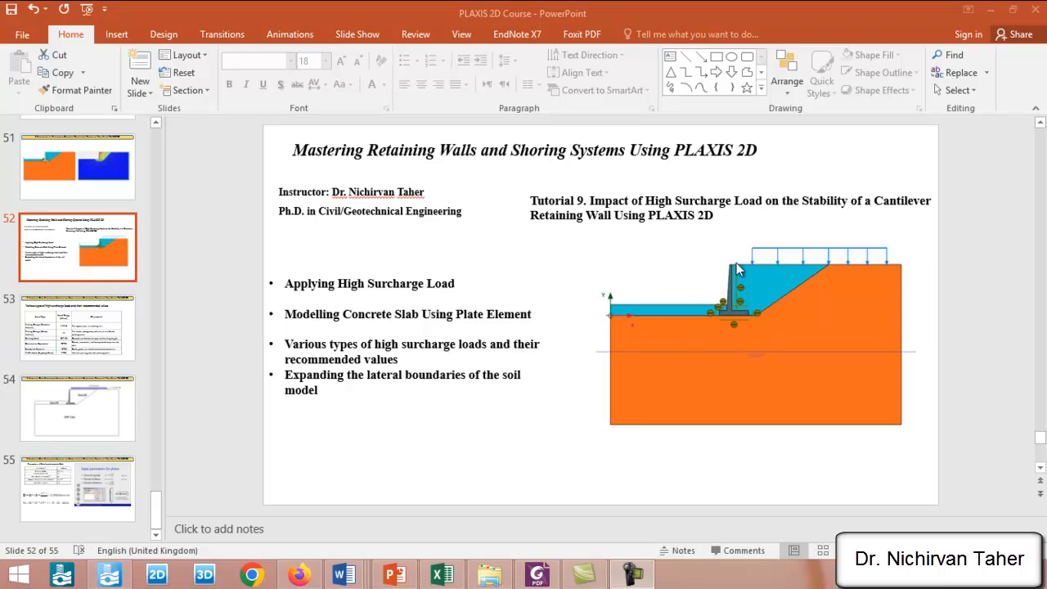
mouse_move(728, 319)
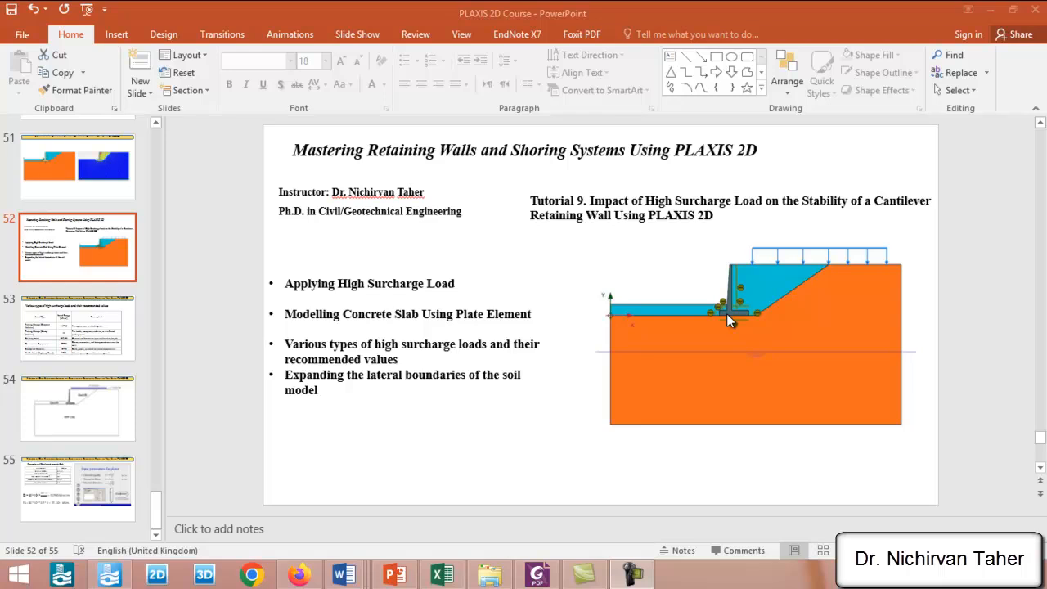
mouse_move(736, 327)
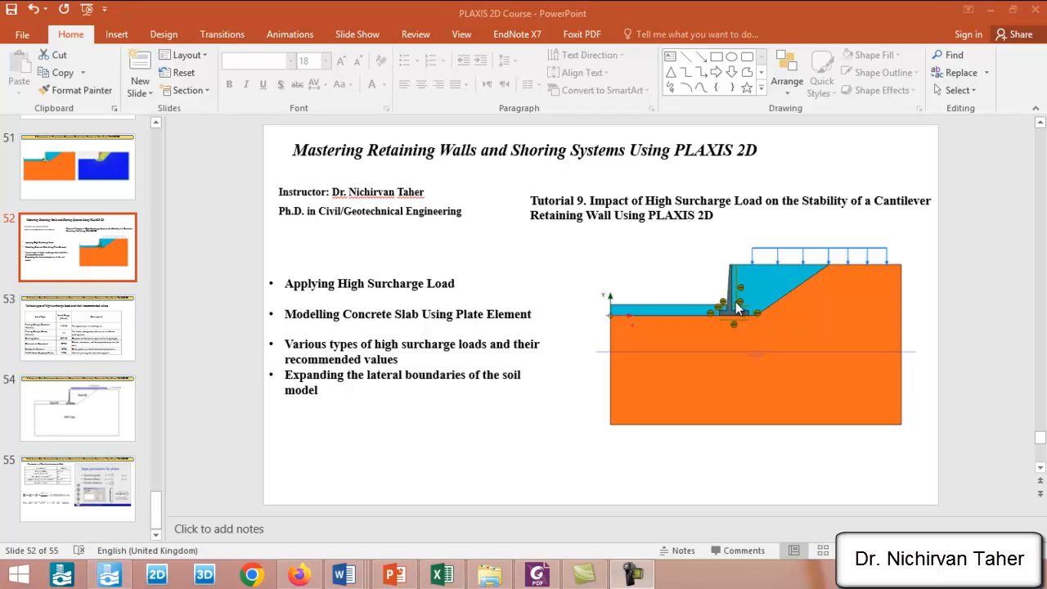
mouse_move(740, 285)
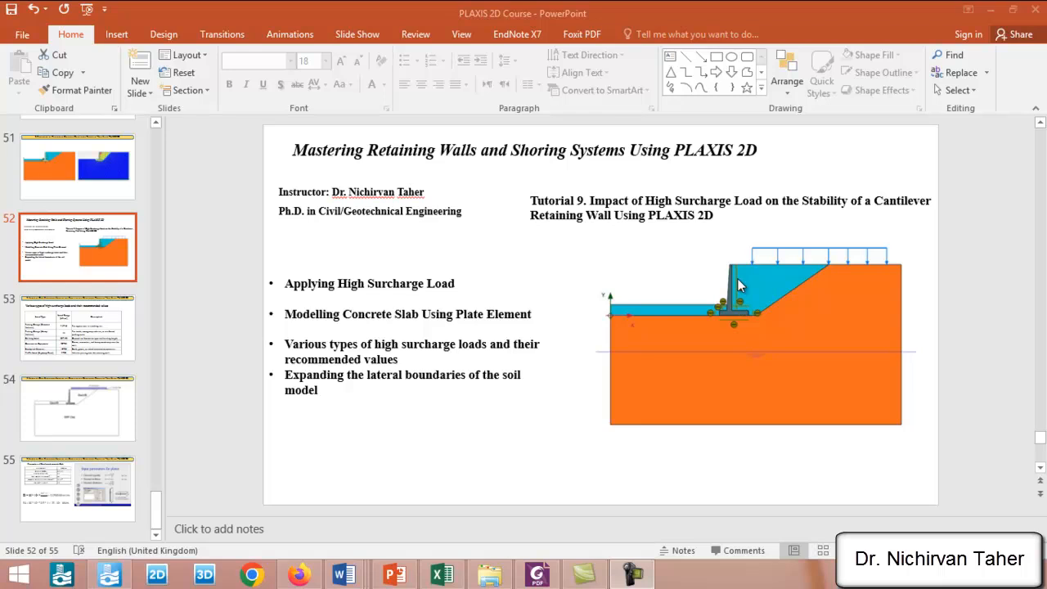
mouse_move(748, 317)
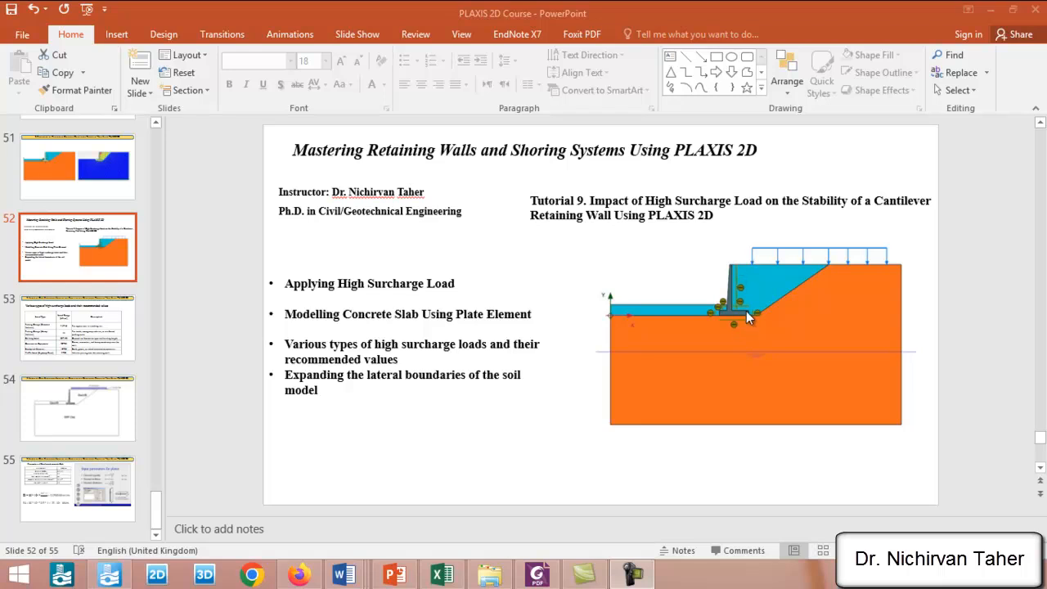
mouse_move(746, 319)
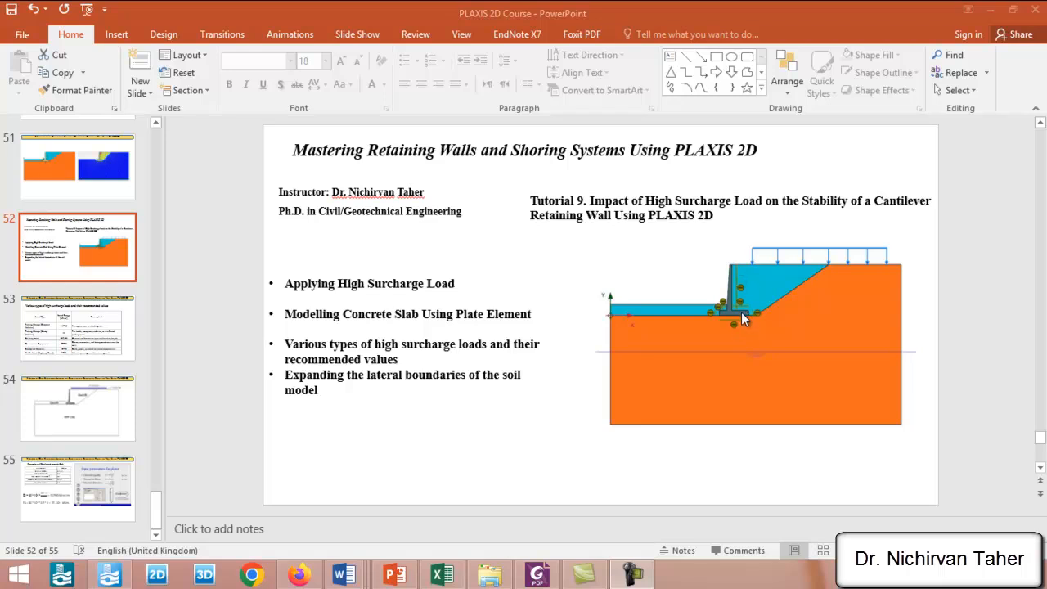
mouse_move(727, 324)
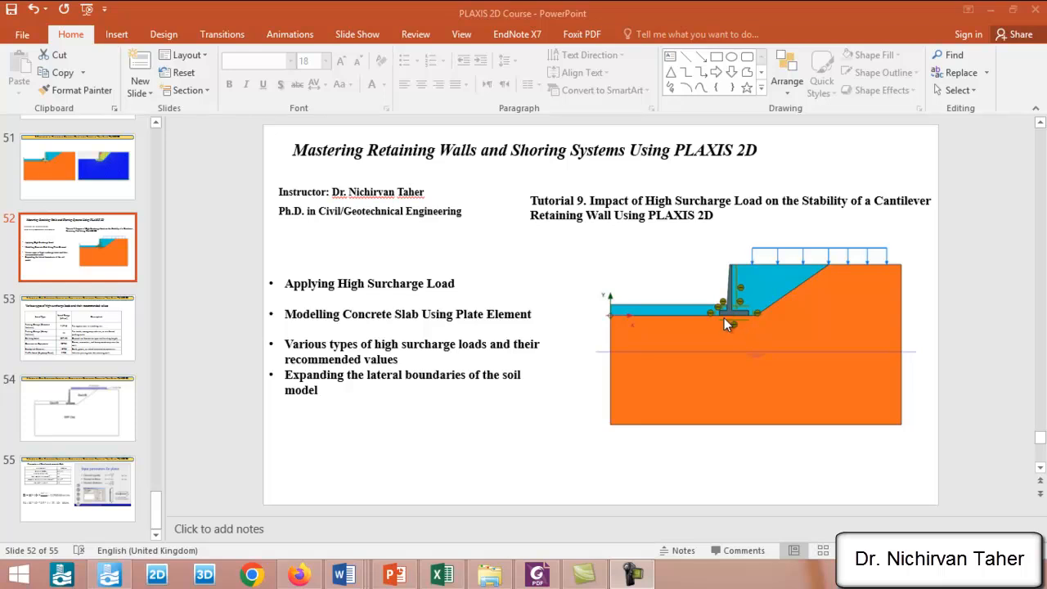
mouse_move(740, 279)
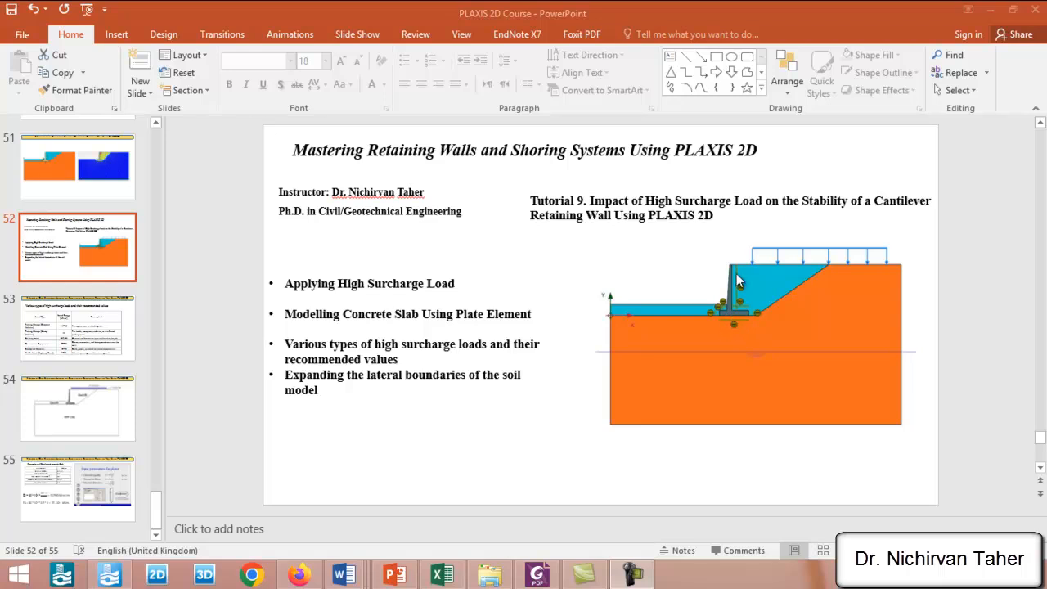
mouse_move(708, 280)
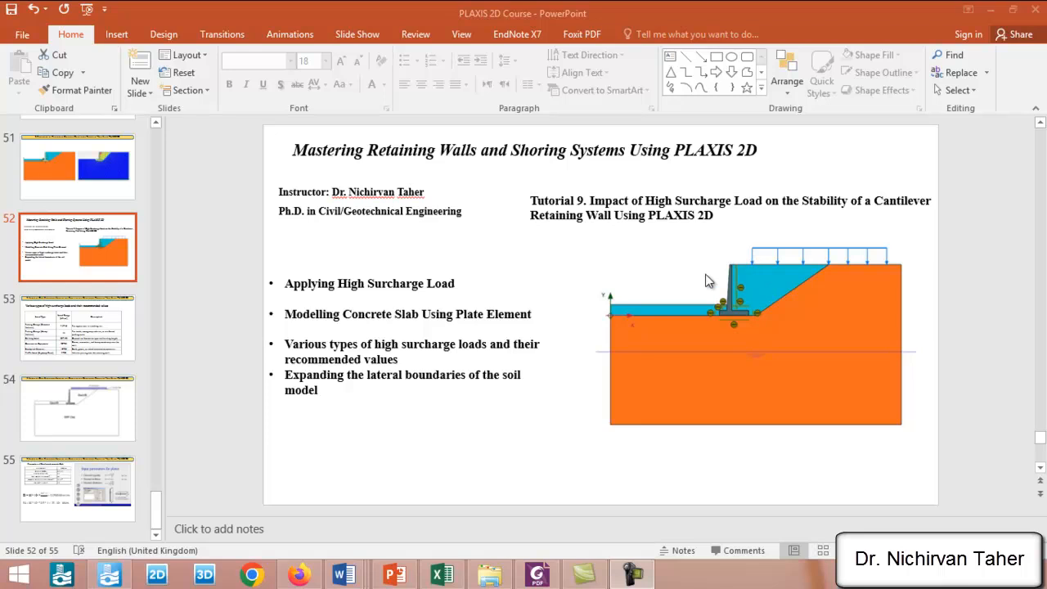
mouse_move(736, 319)
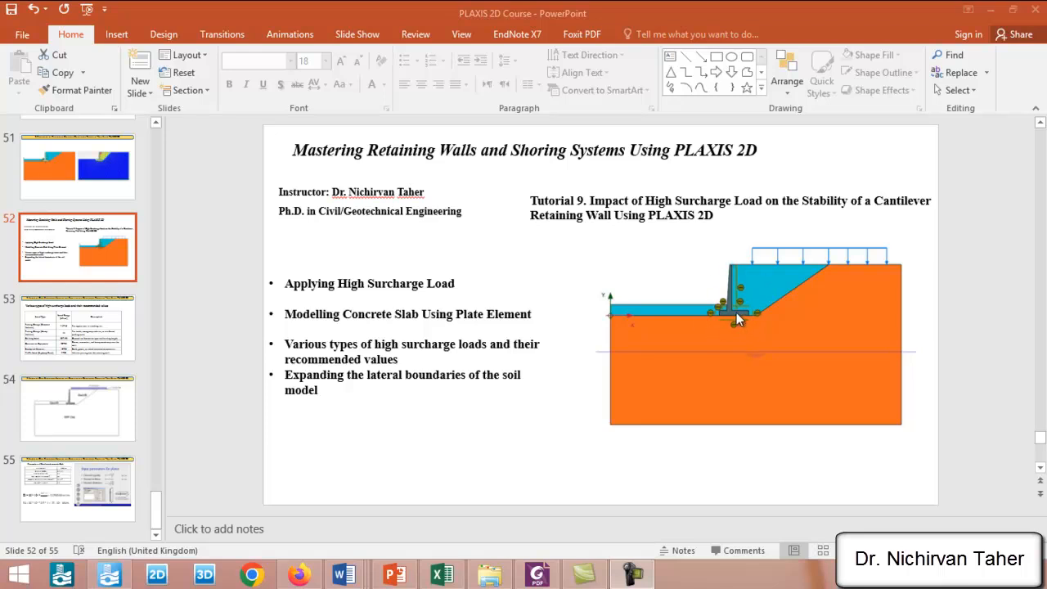
mouse_move(737, 293)
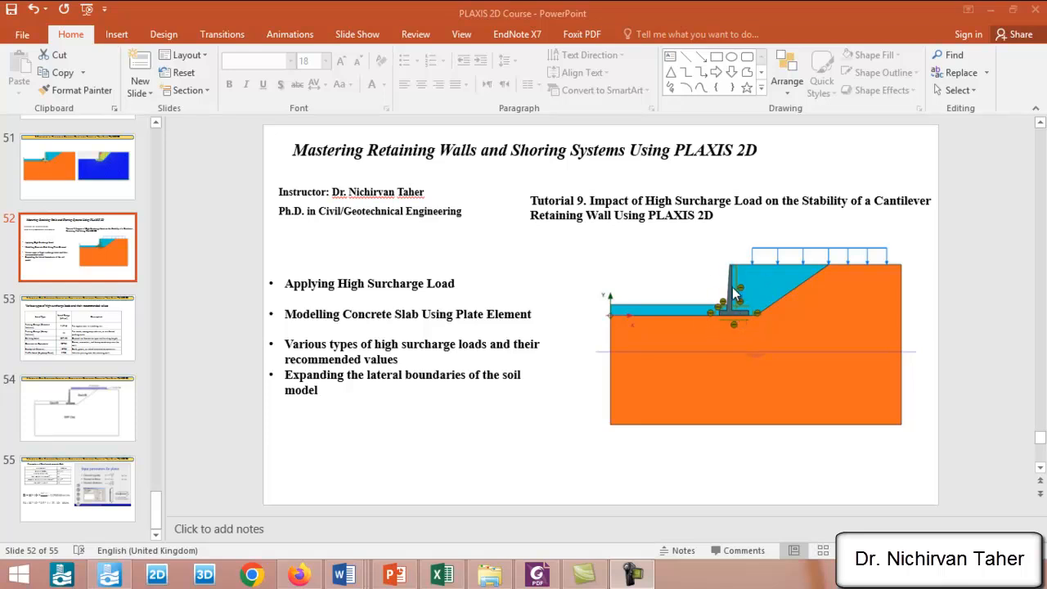
mouse_move(729, 321)
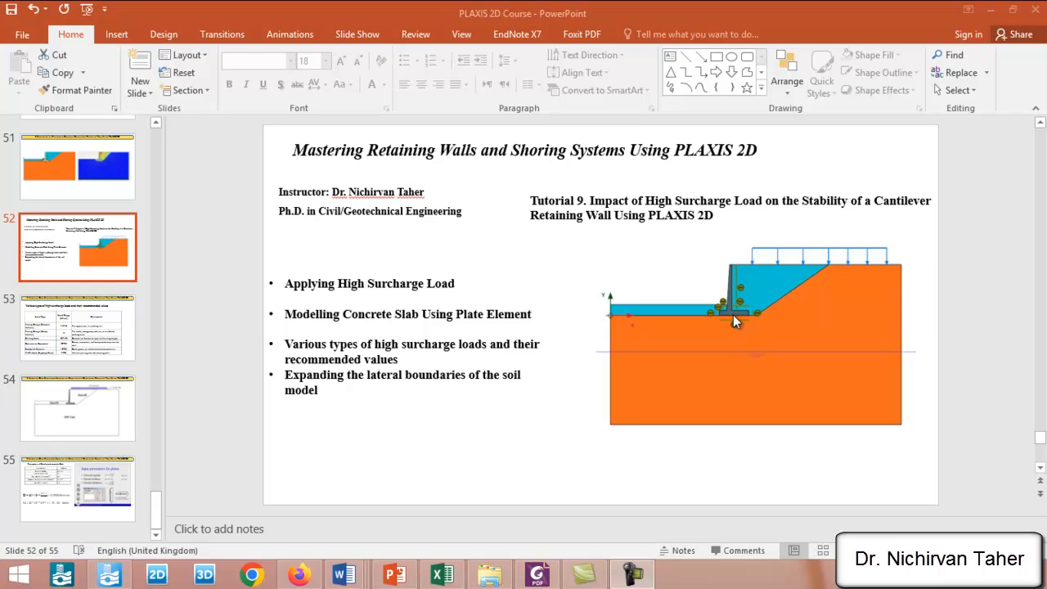
mouse_move(742, 292)
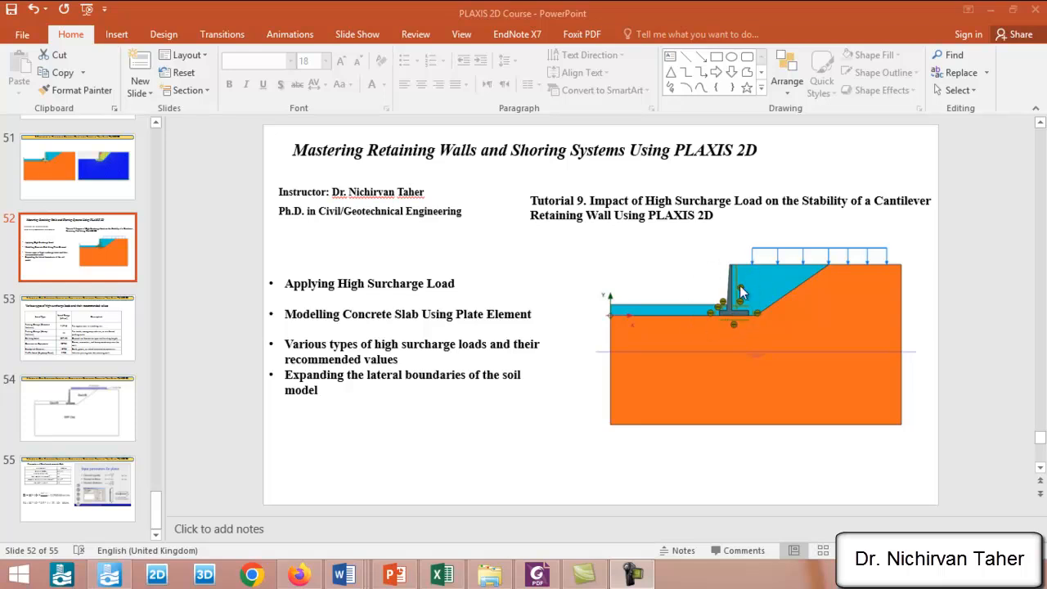
mouse_move(728, 324)
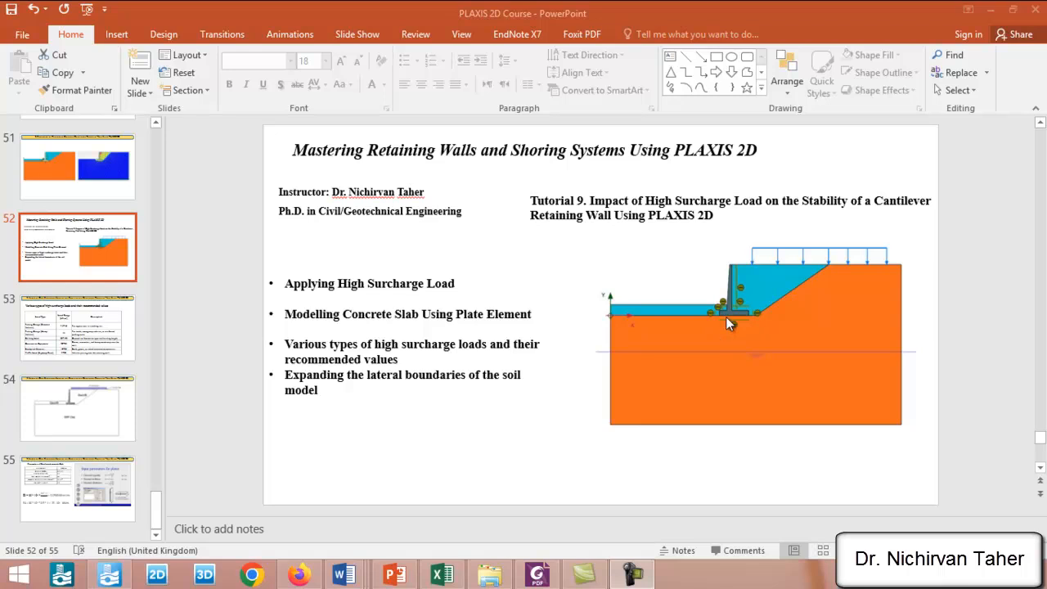
mouse_move(610, 334)
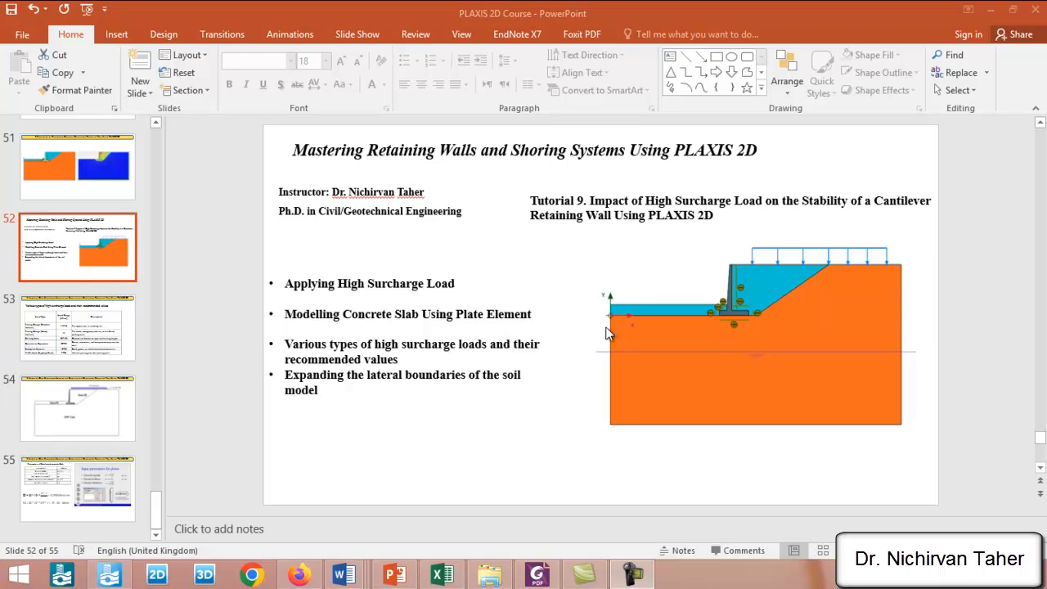
mouse_move(777, 276)
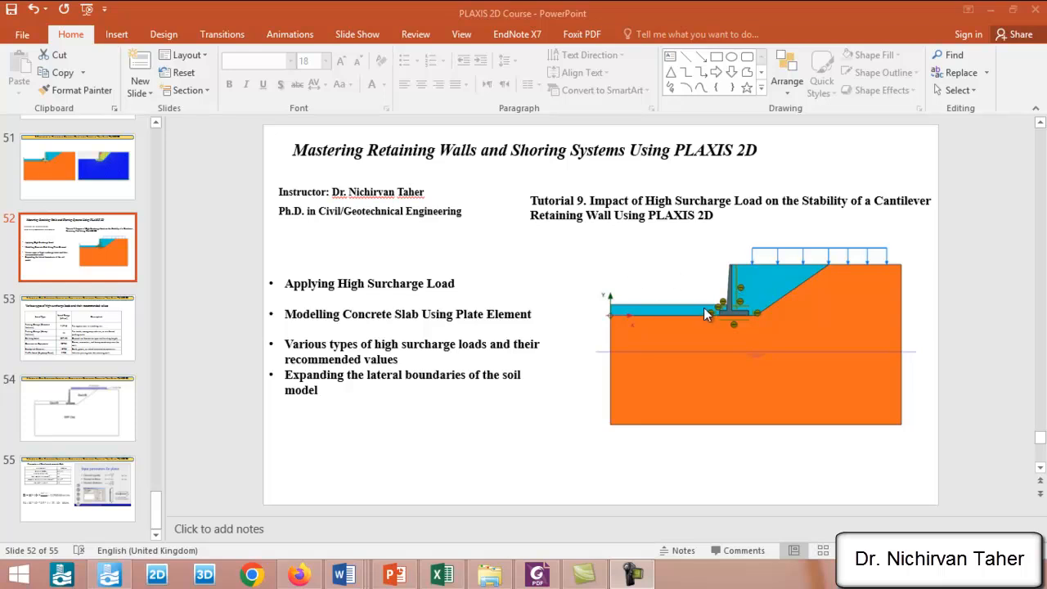
mouse_move(739, 270)
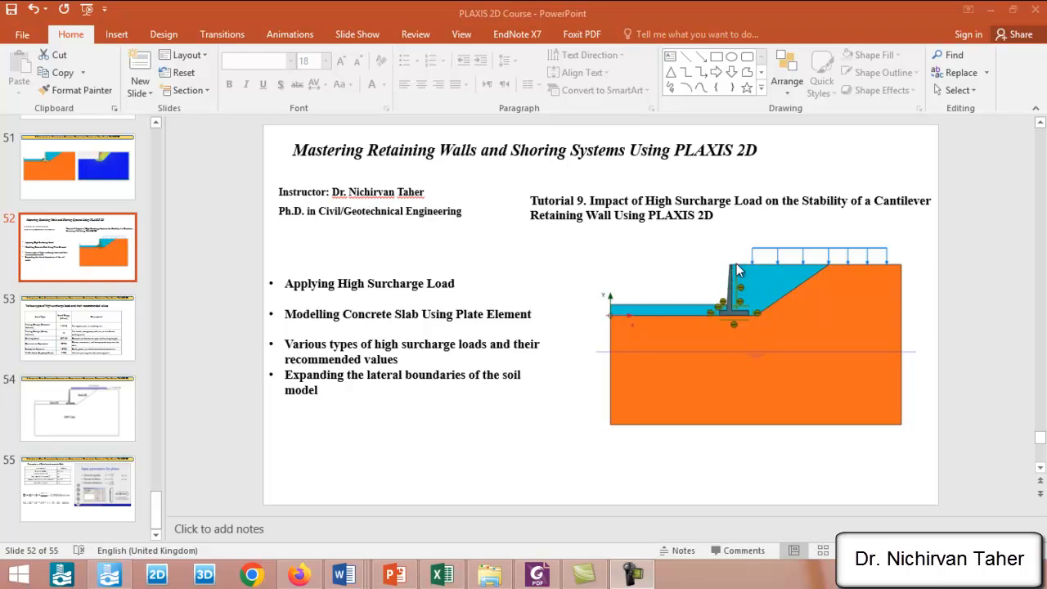
mouse_move(728, 306)
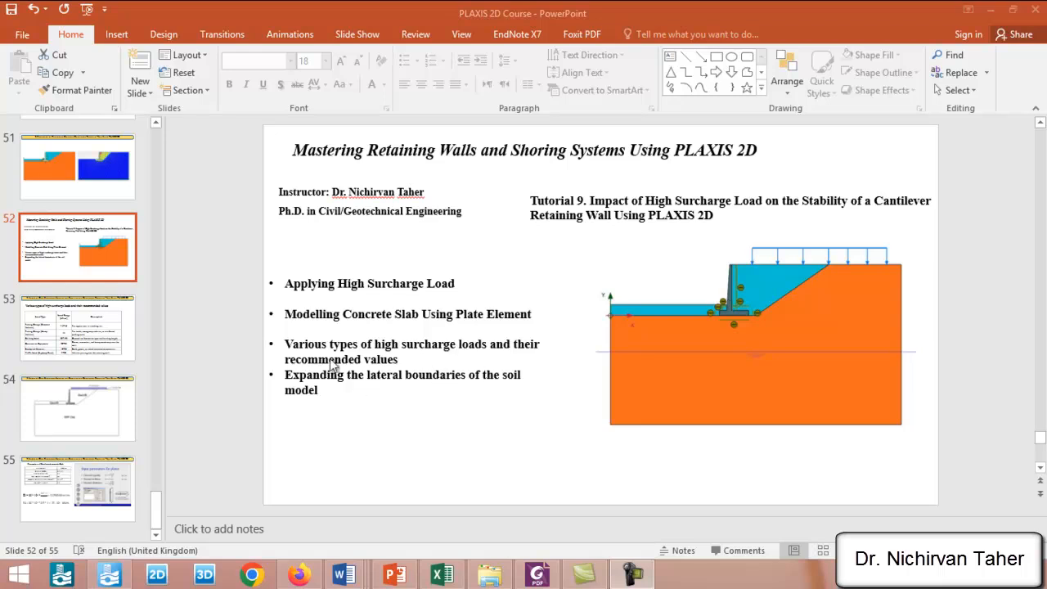
mouse_move(792, 304)
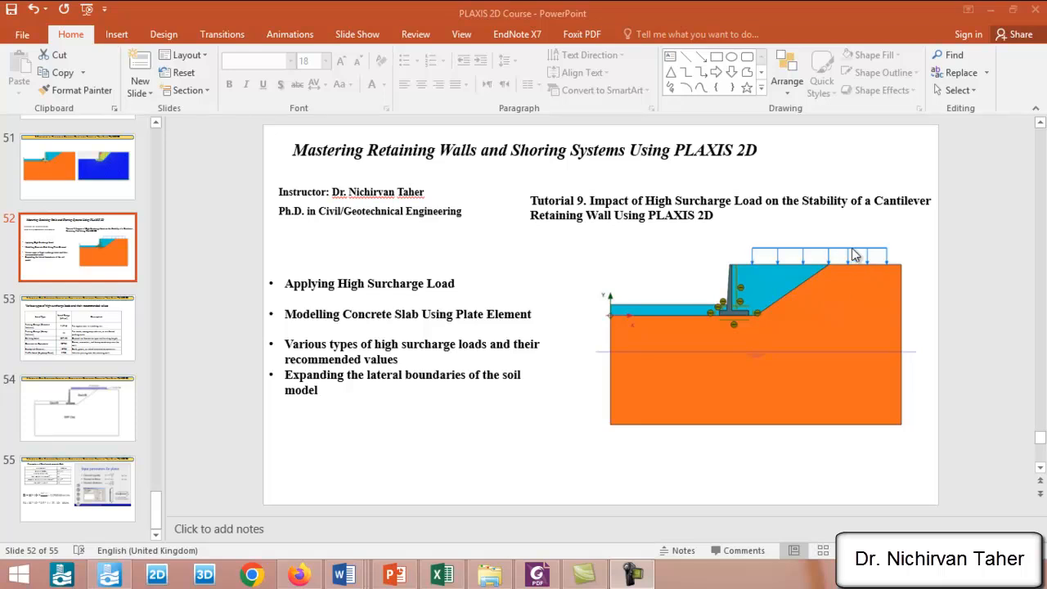
mouse_move(831, 278)
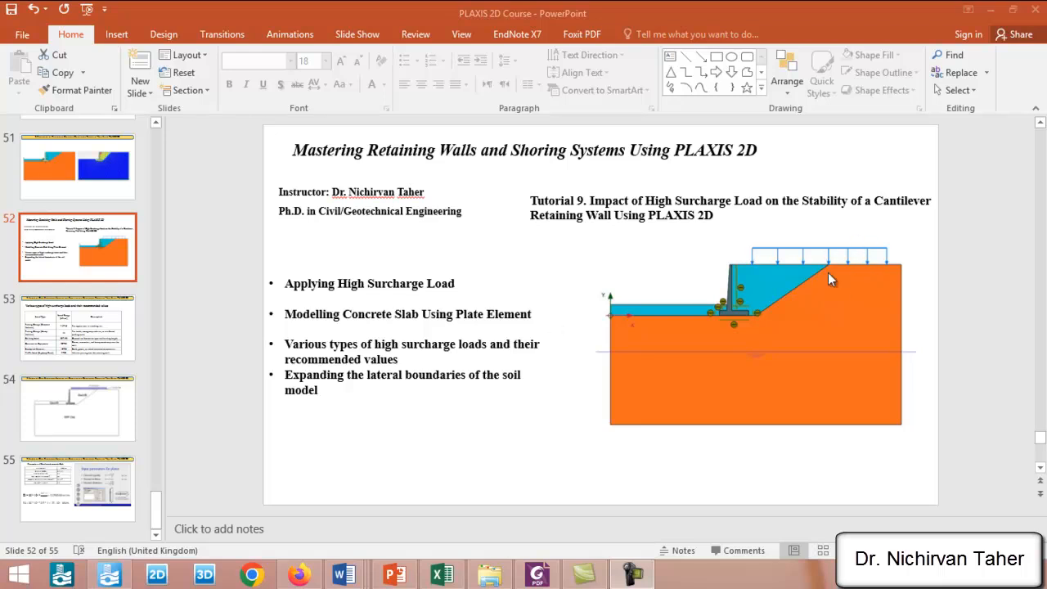
mouse_move(667, 327)
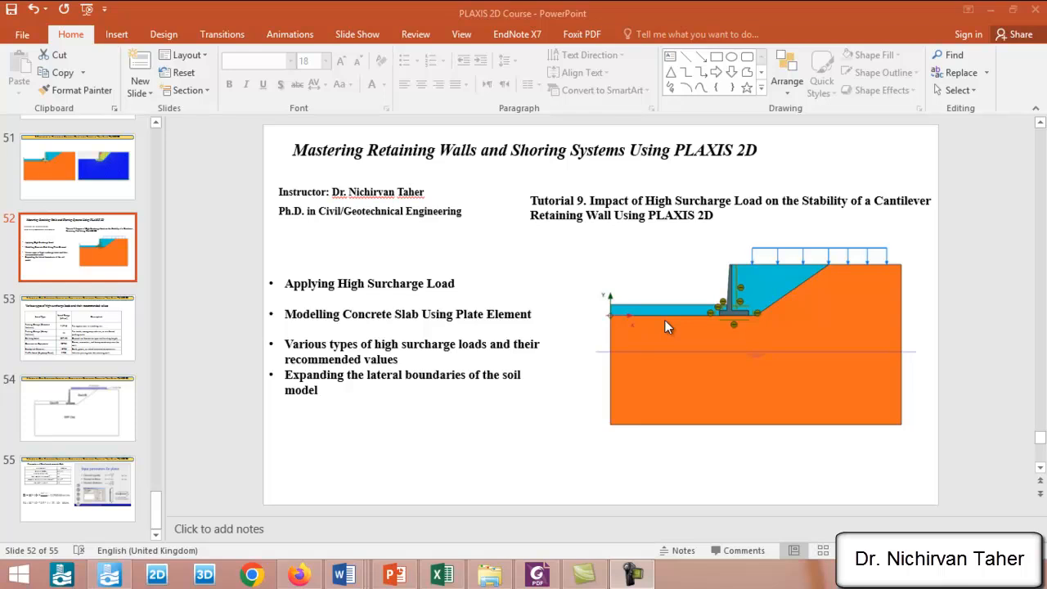
mouse_move(619, 361)
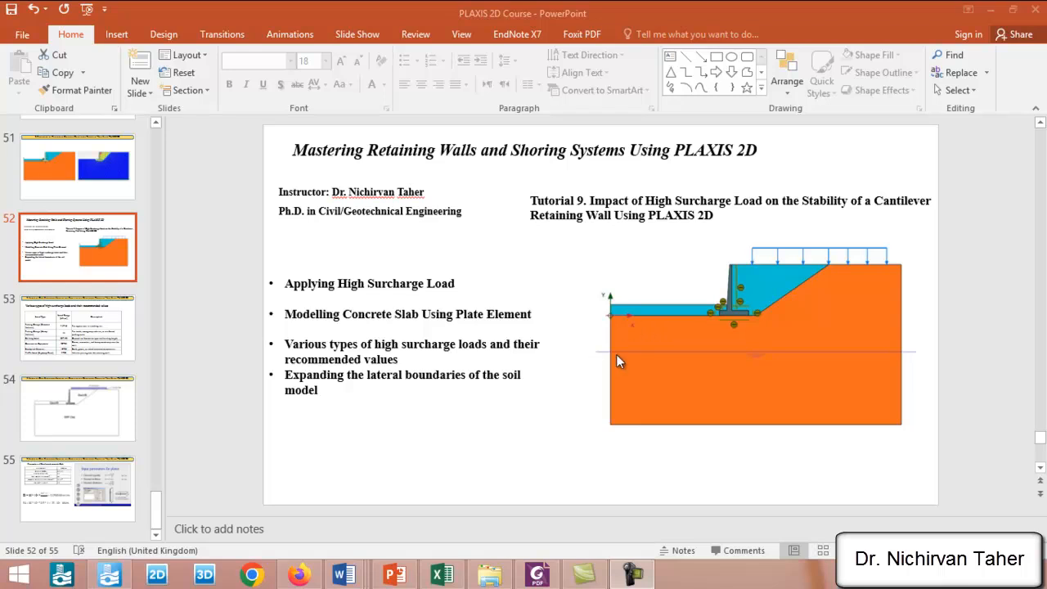
mouse_move(614, 321)
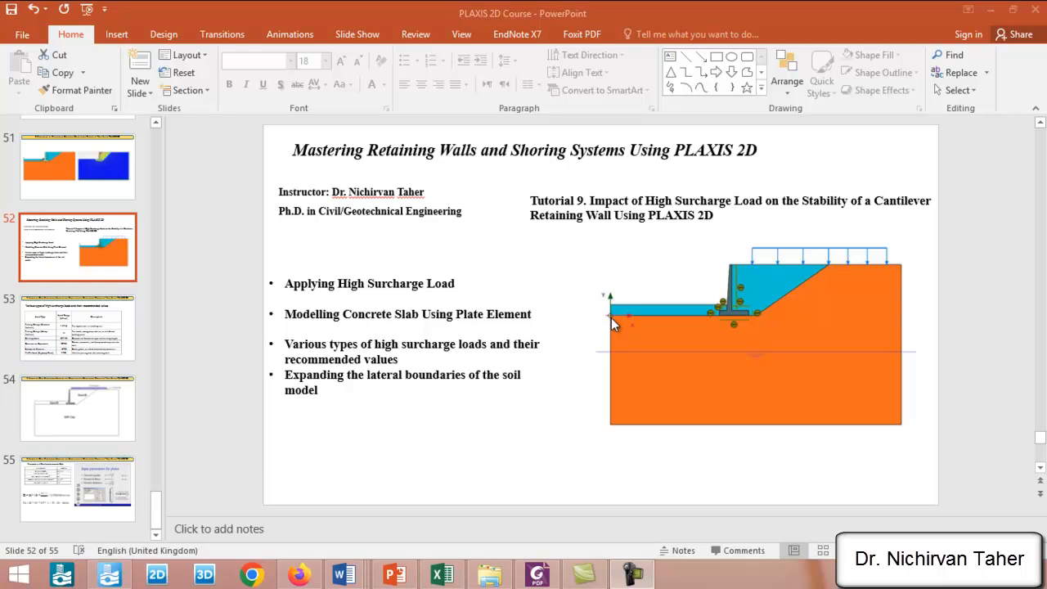
mouse_move(847, 317)
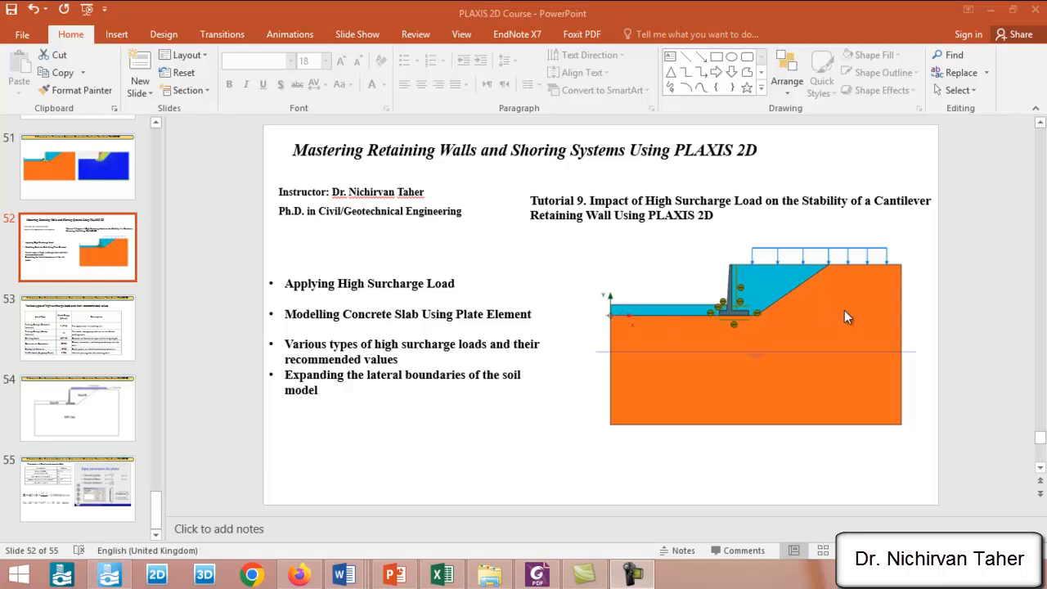
mouse_move(622, 321)
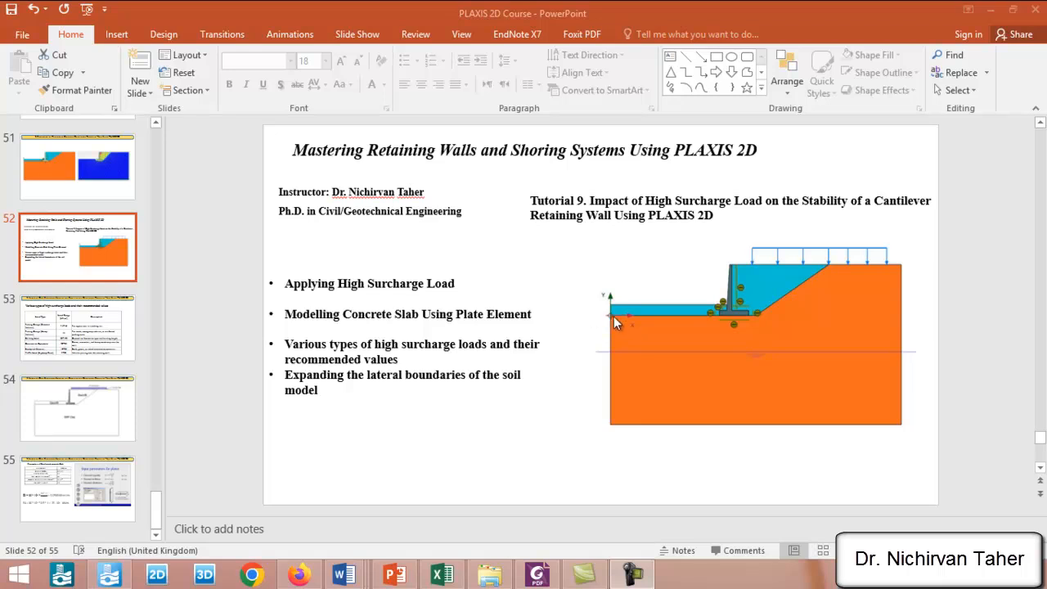
mouse_move(609, 328)
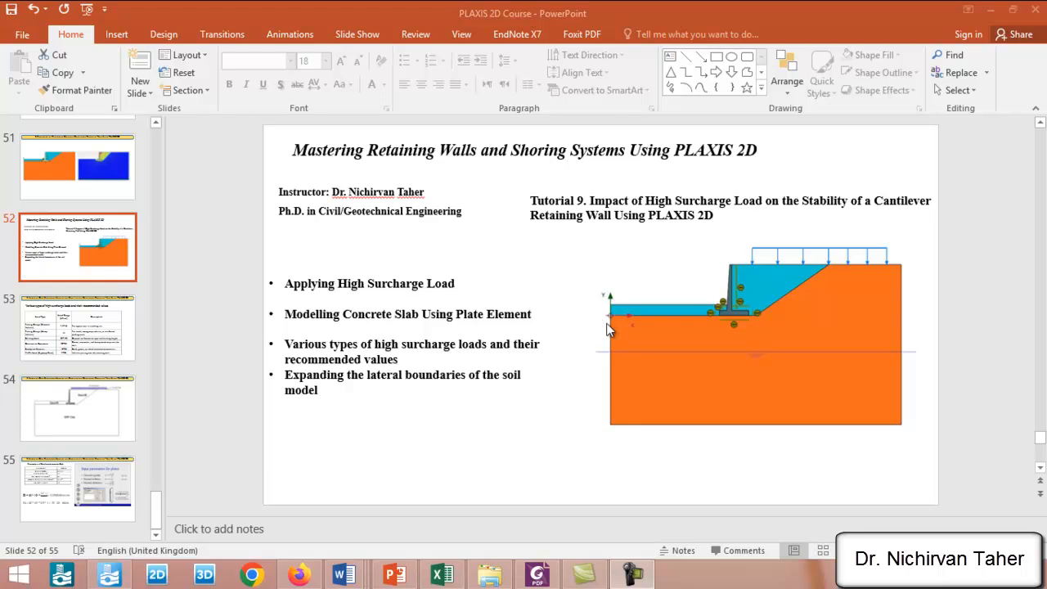
mouse_move(940, 302)
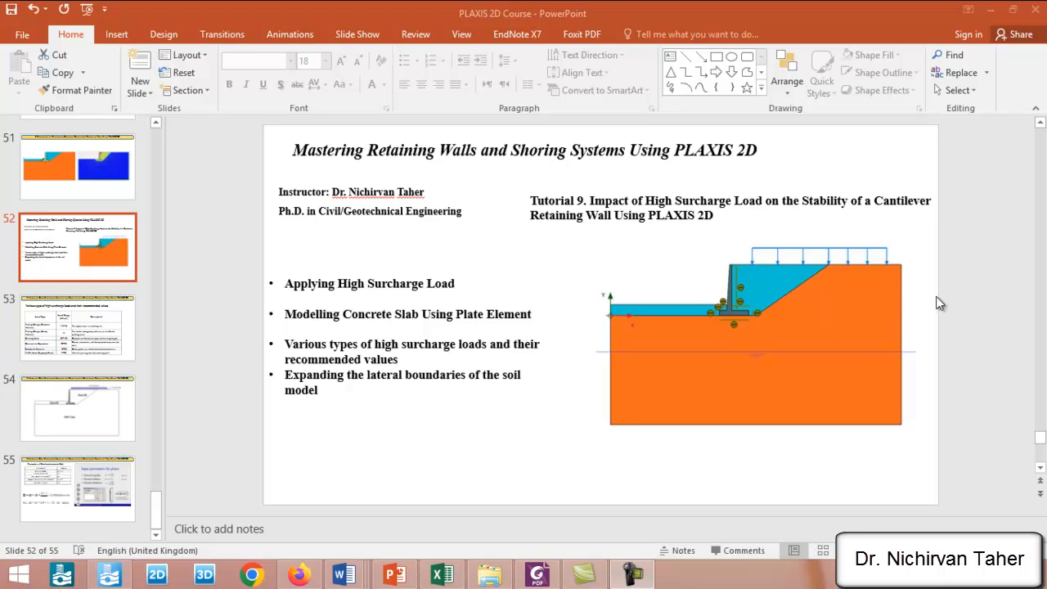
mouse_move(118, 323)
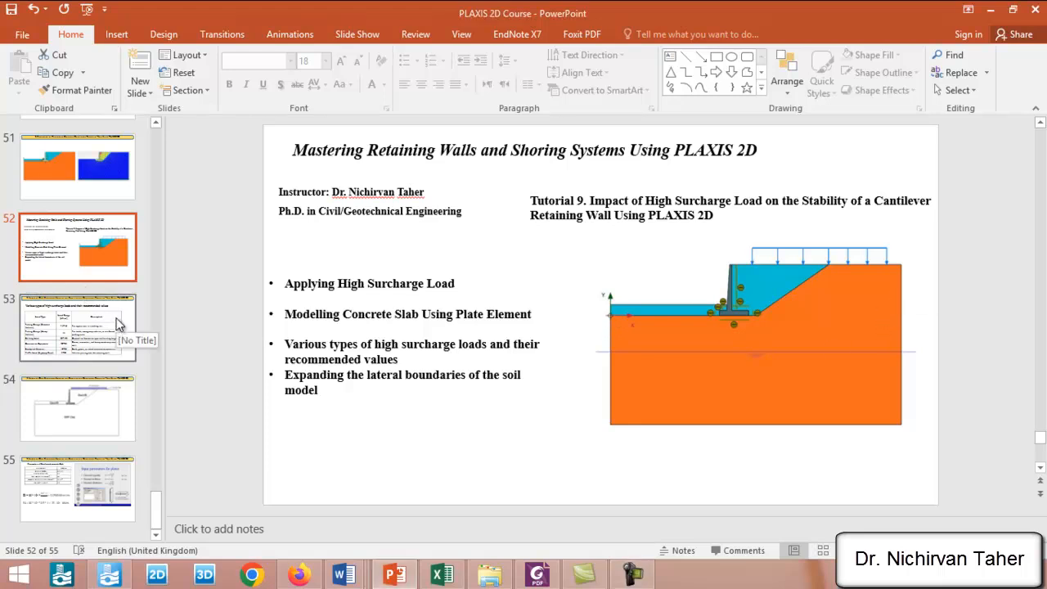
Step: Display slide 53's high surcharge load table, briefly revisiting the Tutorial 9 intro slide
click(78, 327)
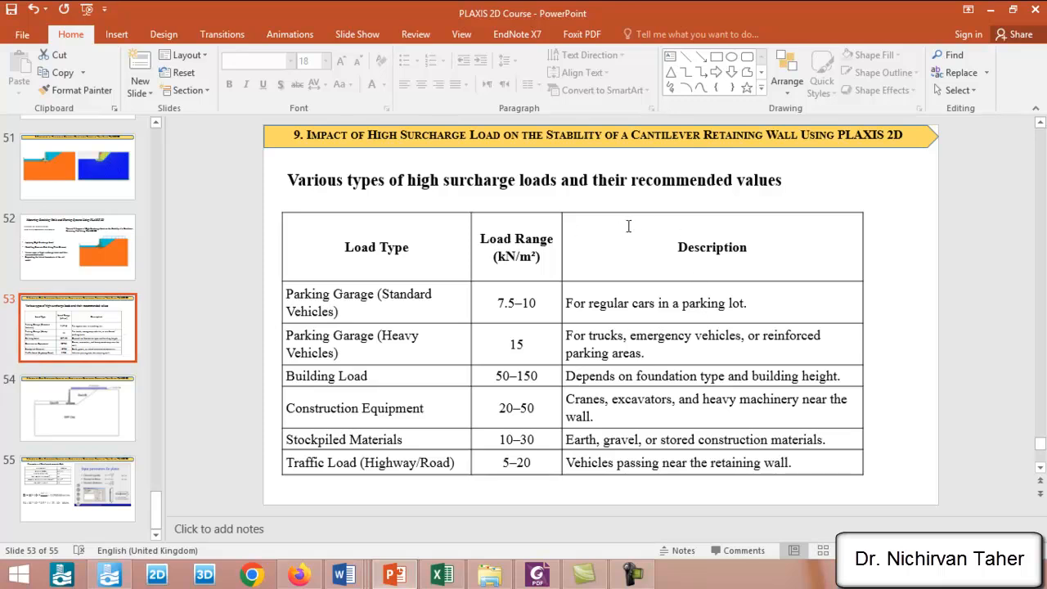
mouse_move(636, 216)
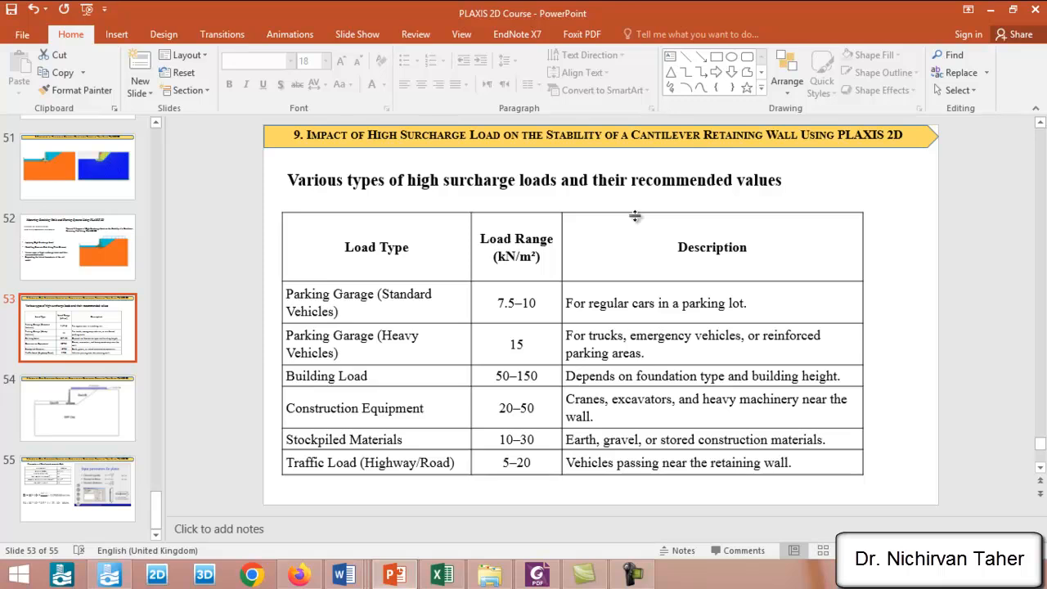
mouse_move(70, 321)
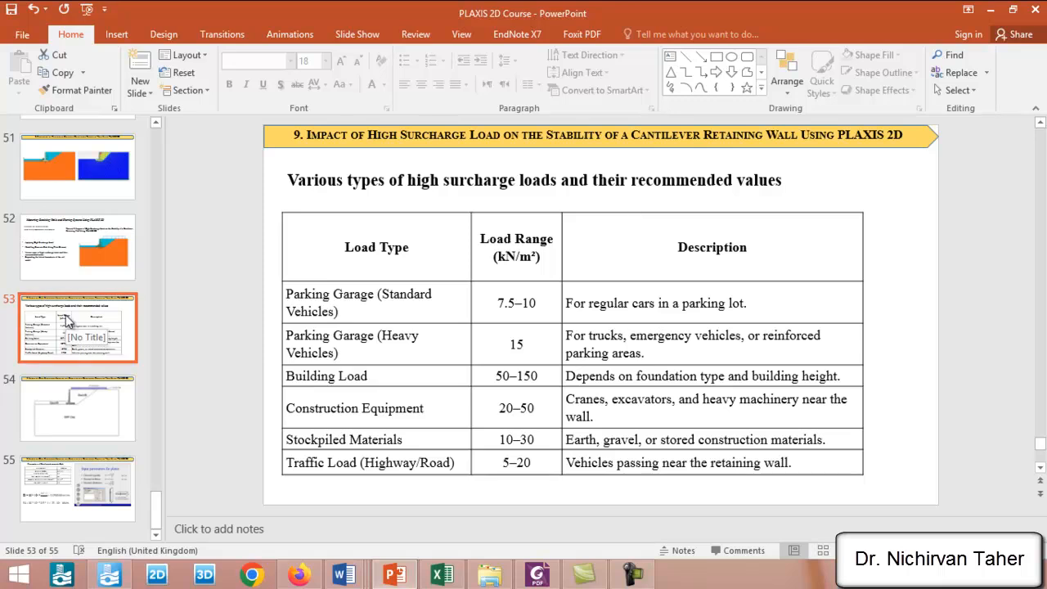
click(77, 247)
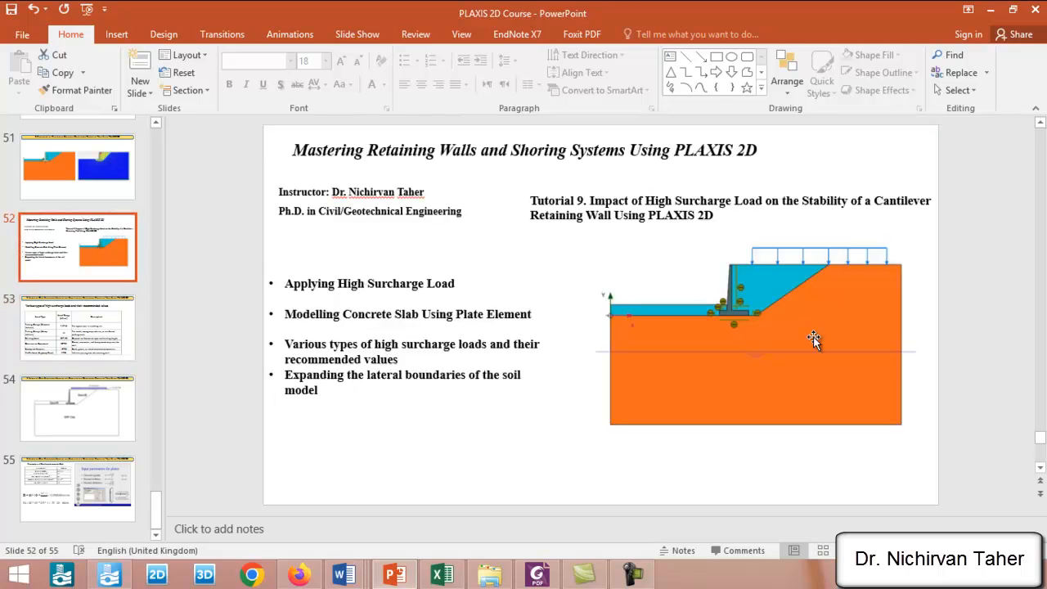
mouse_move(894, 268)
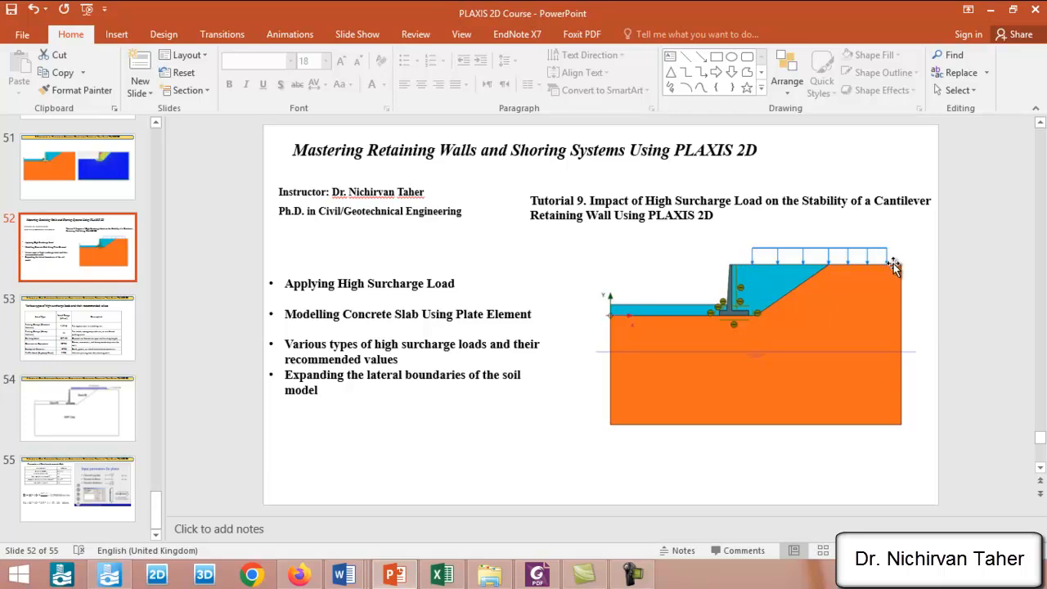
mouse_move(879, 274)
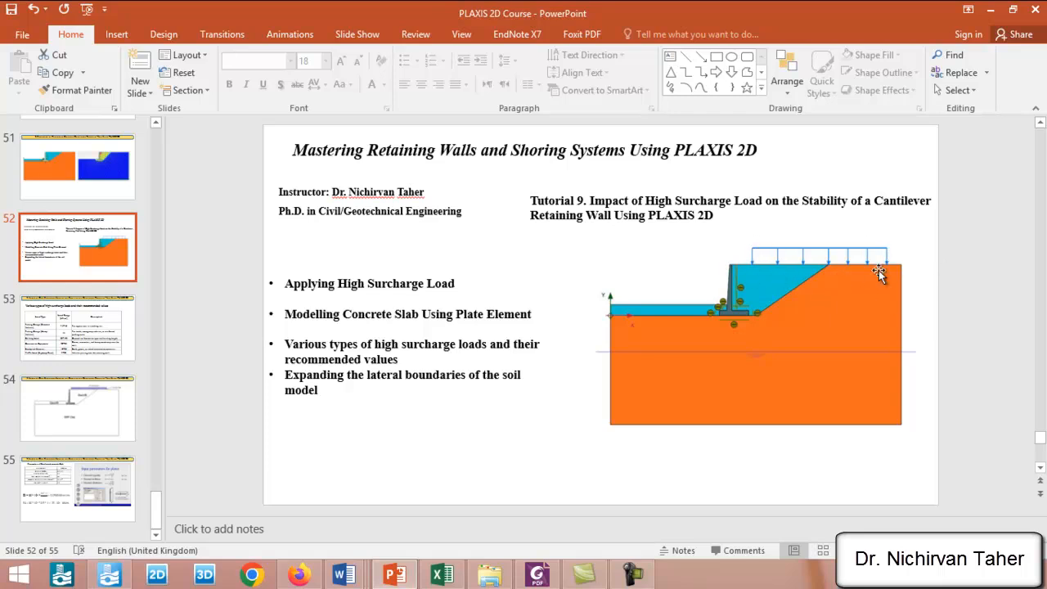
mouse_move(800, 270)
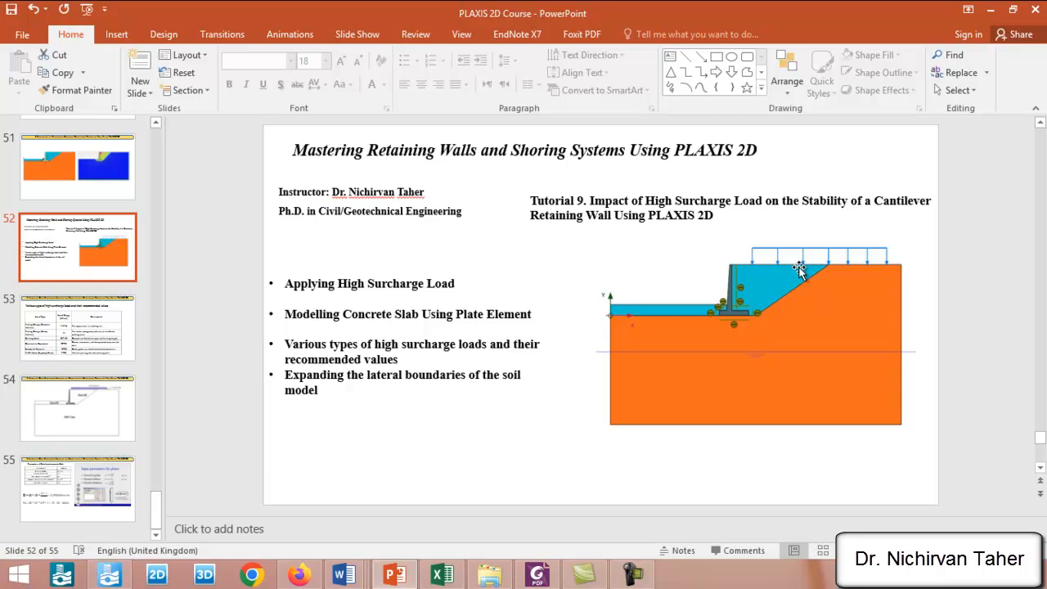
click(77, 327)
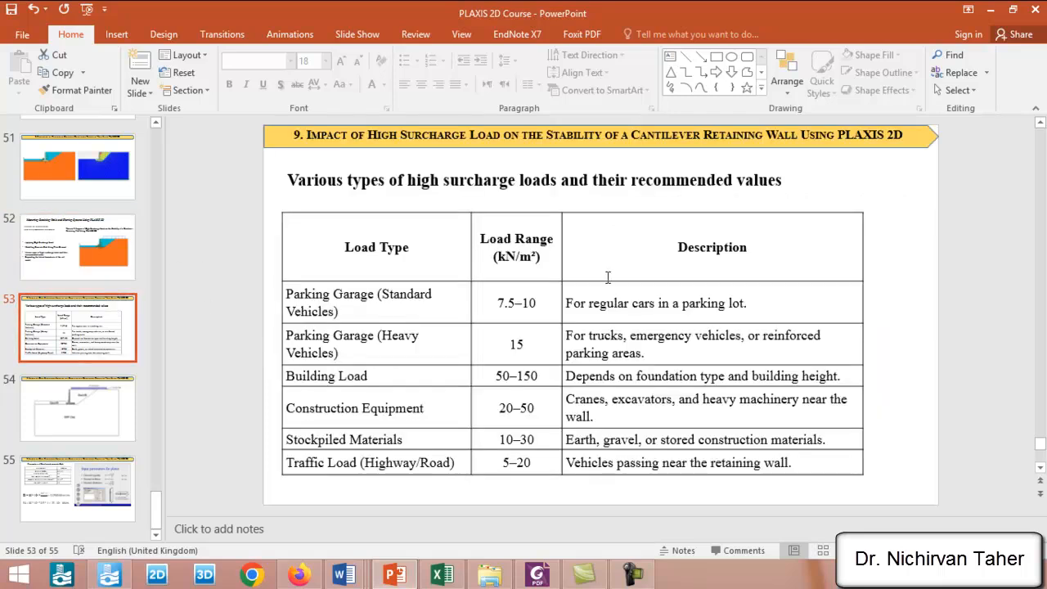
mouse_move(353, 316)
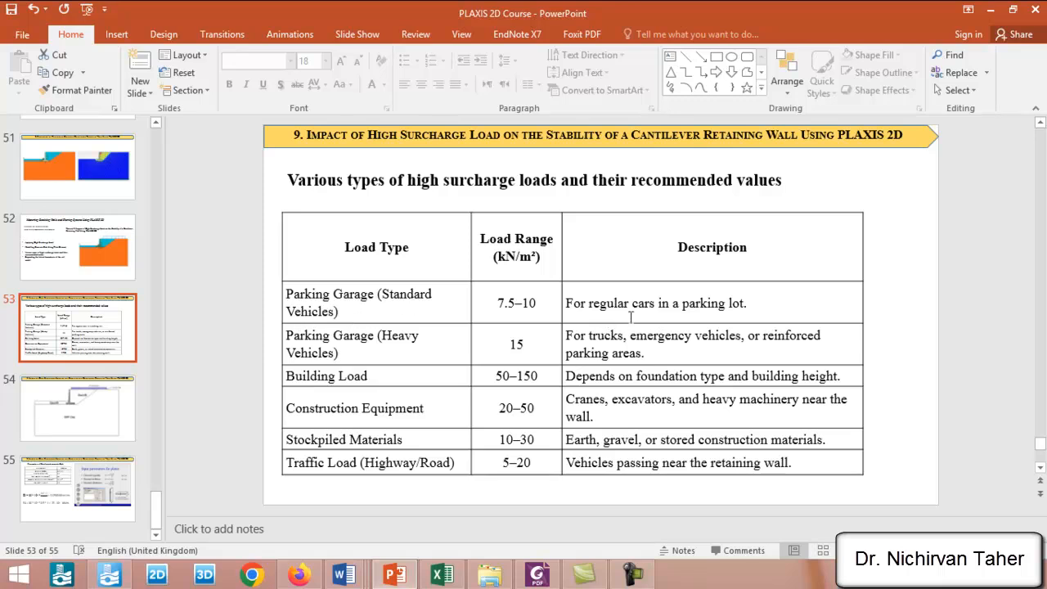
mouse_move(518, 278)
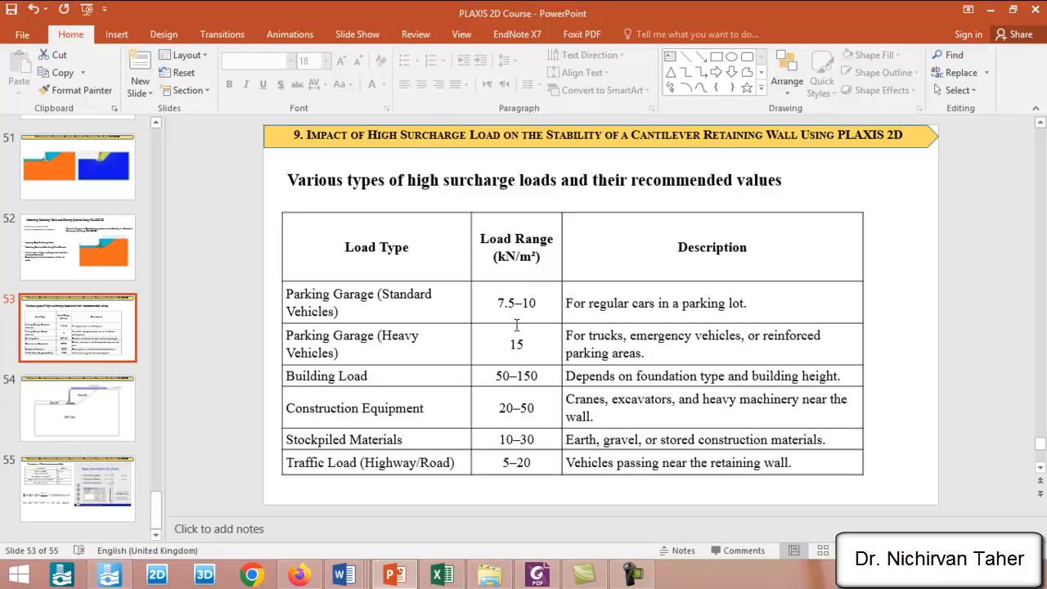
mouse_move(544, 311)
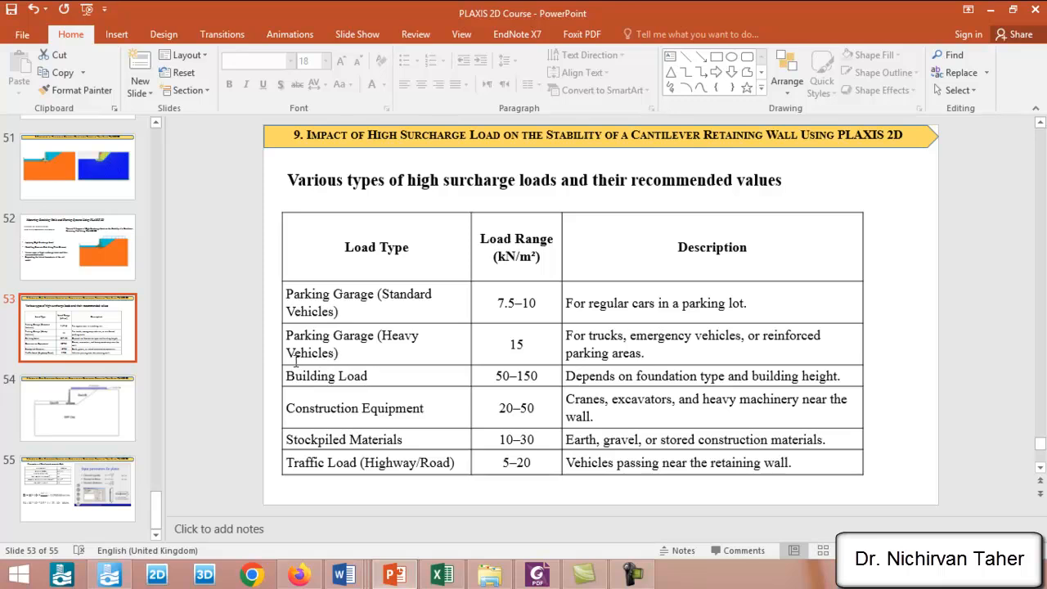
mouse_move(403, 352)
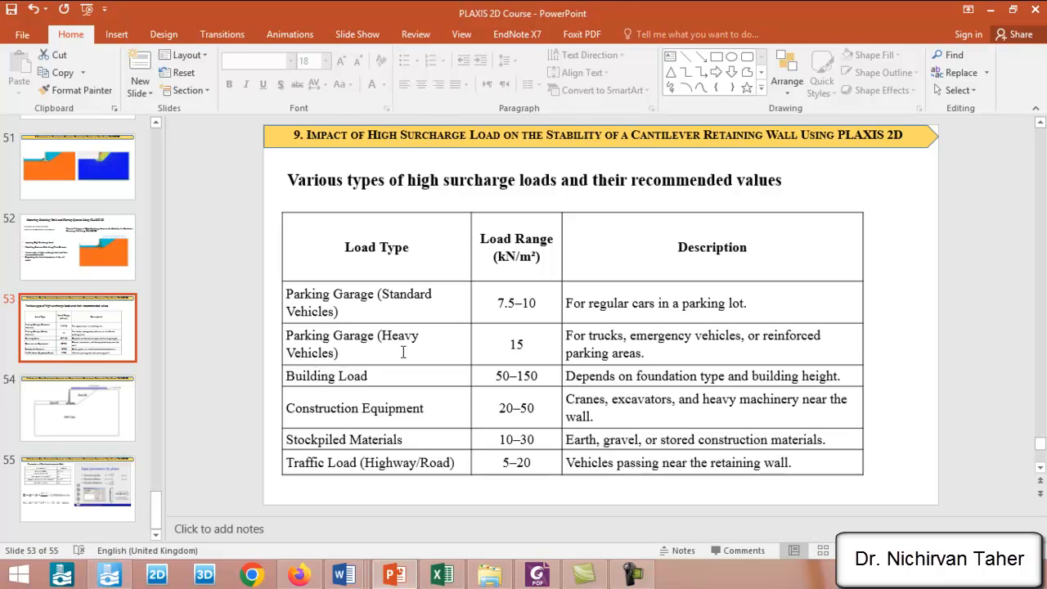
mouse_move(639, 348)
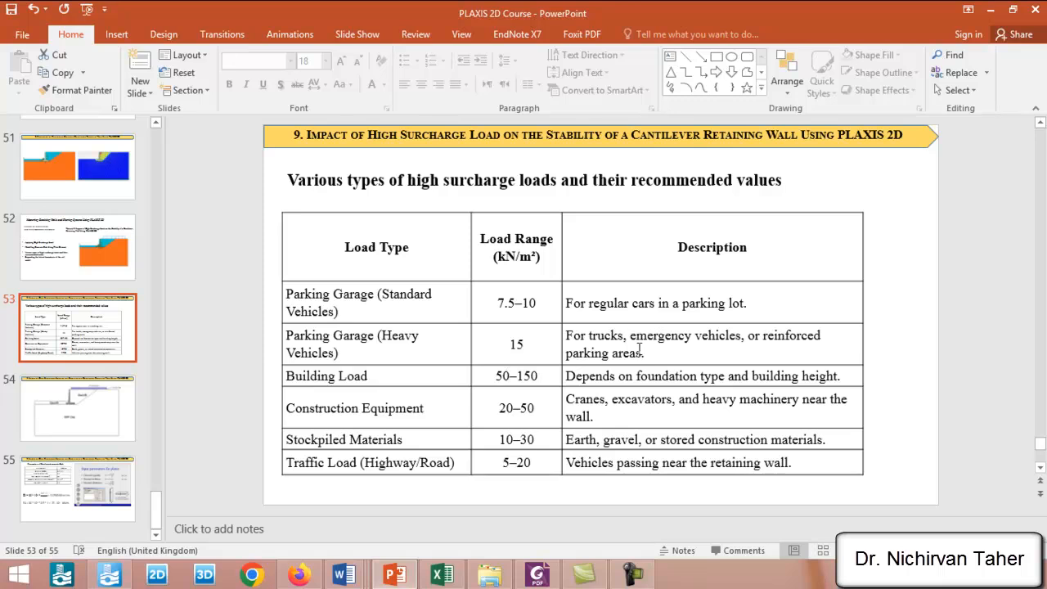
mouse_move(746, 348)
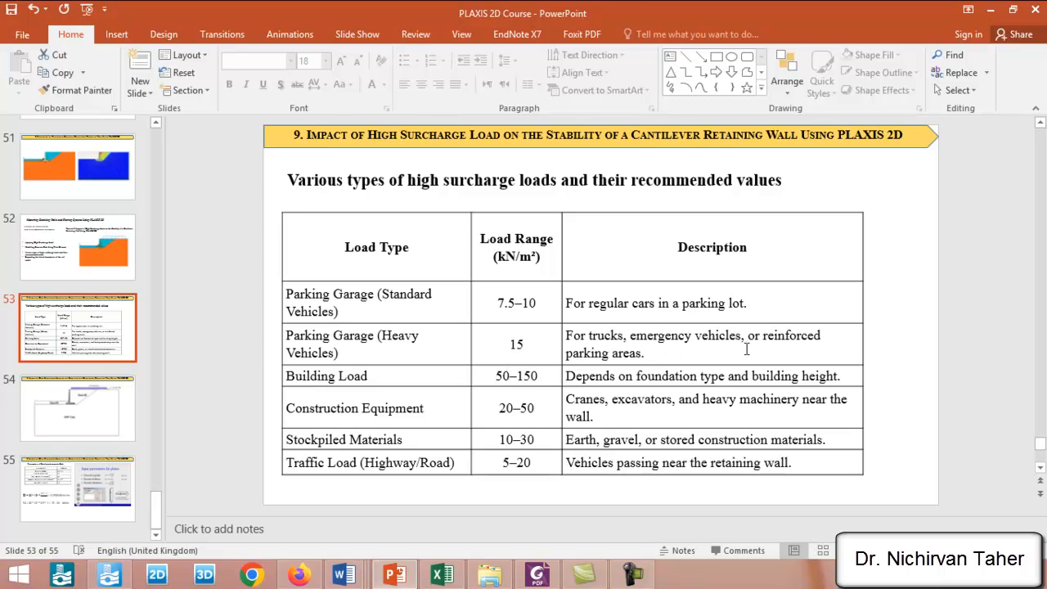
mouse_move(638, 370)
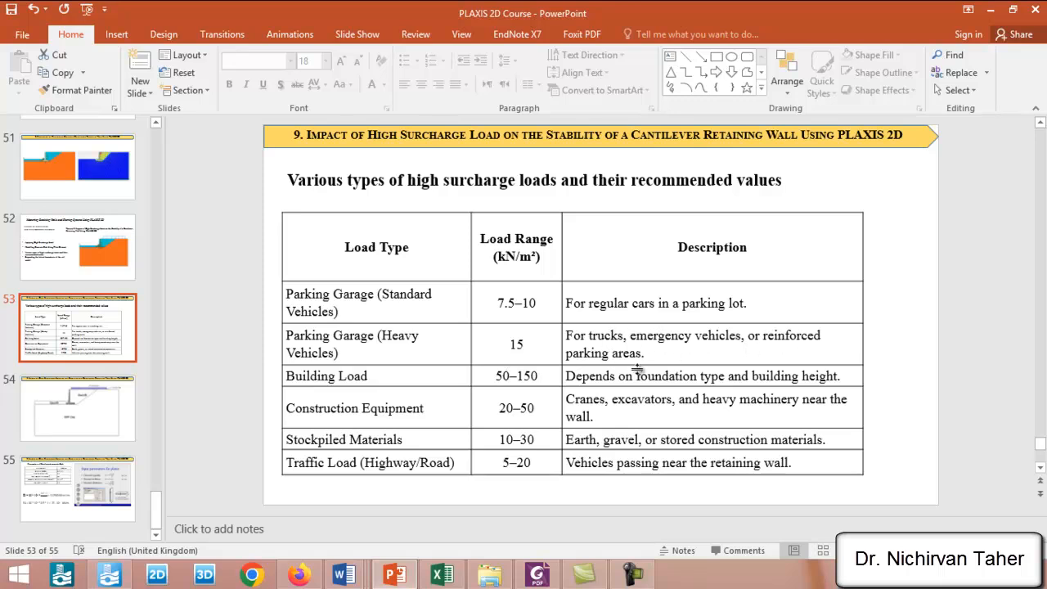
mouse_move(532, 262)
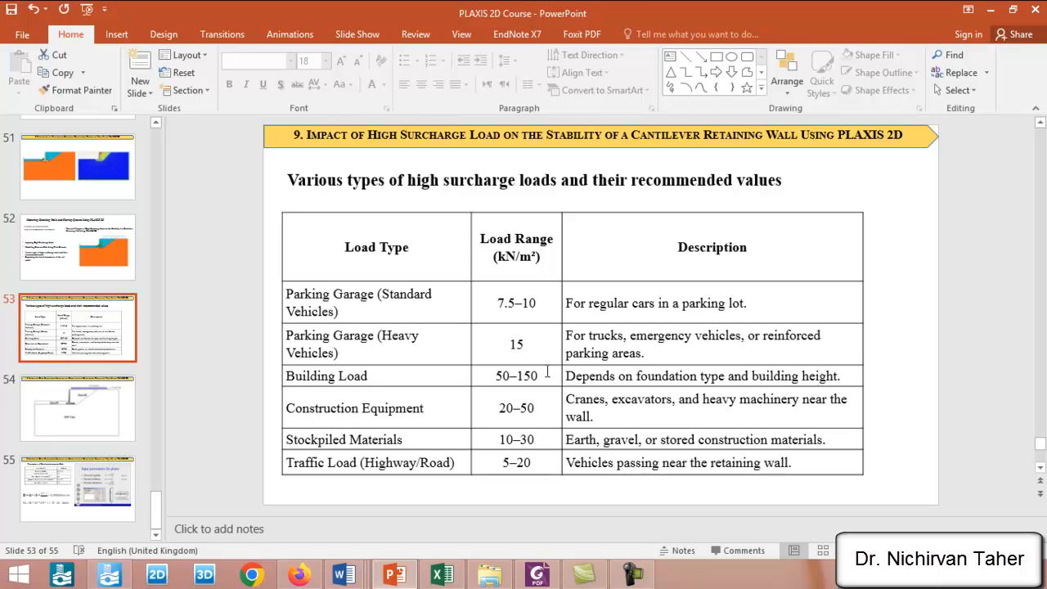
mouse_move(511, 383)
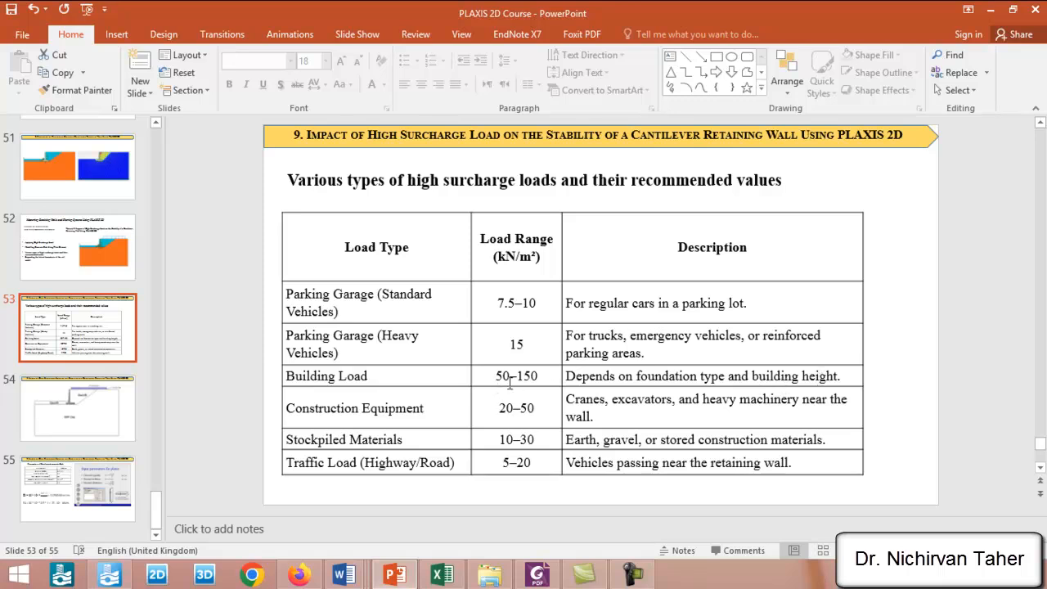
mouse_move(539, 376)
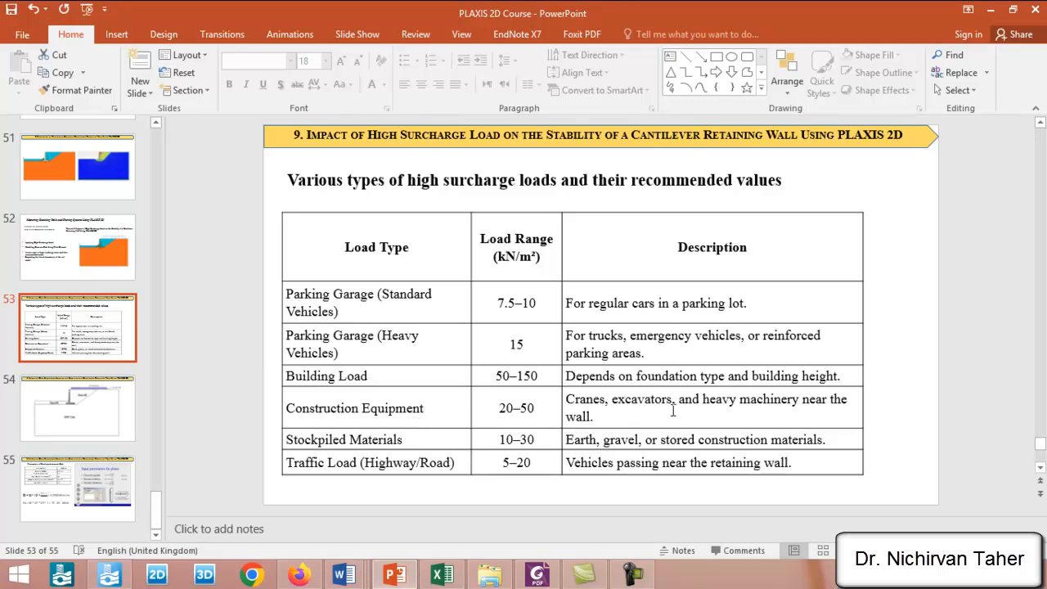
mouse_move(621, 424)
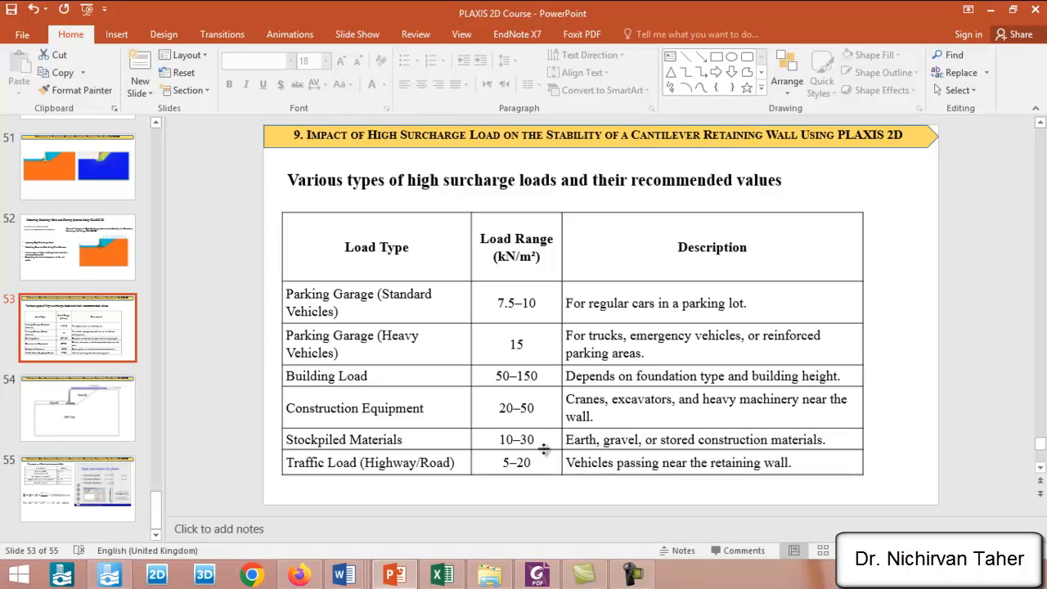
mouse_move(365, 510)
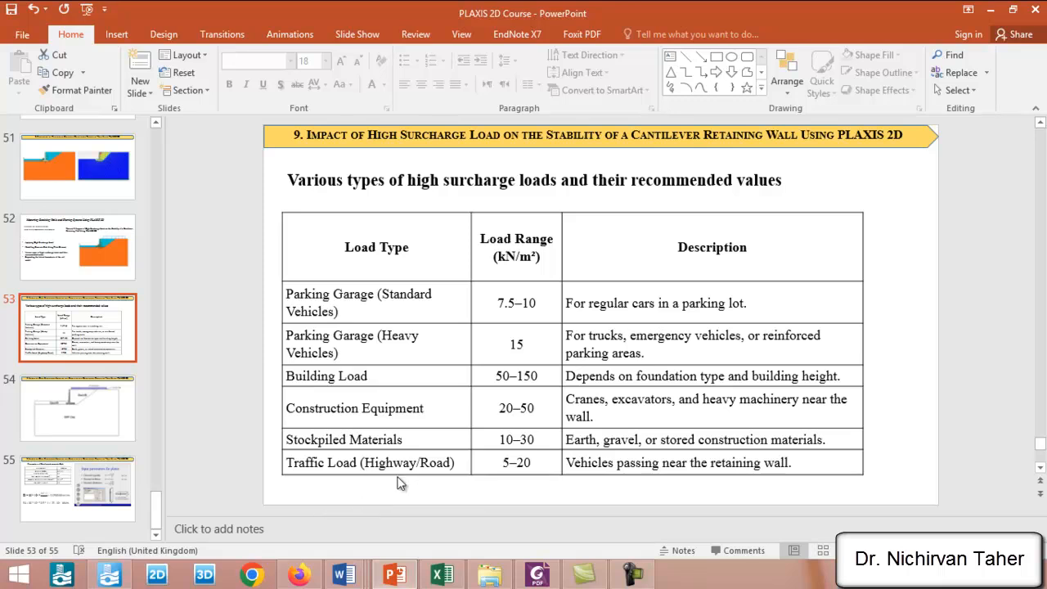
mouse_move(536, 475)
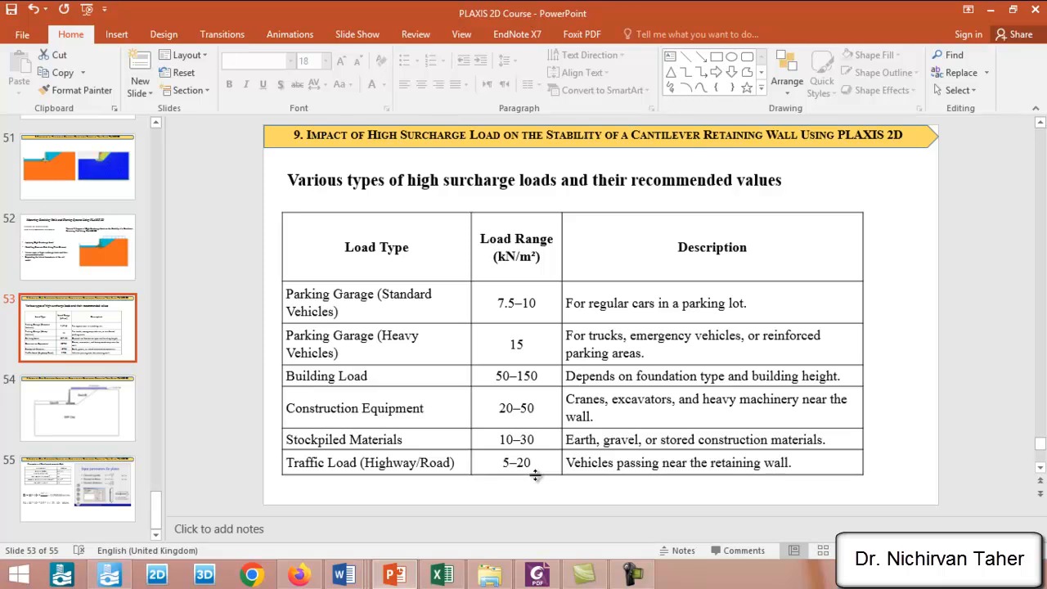
mouse_move(515, 474)
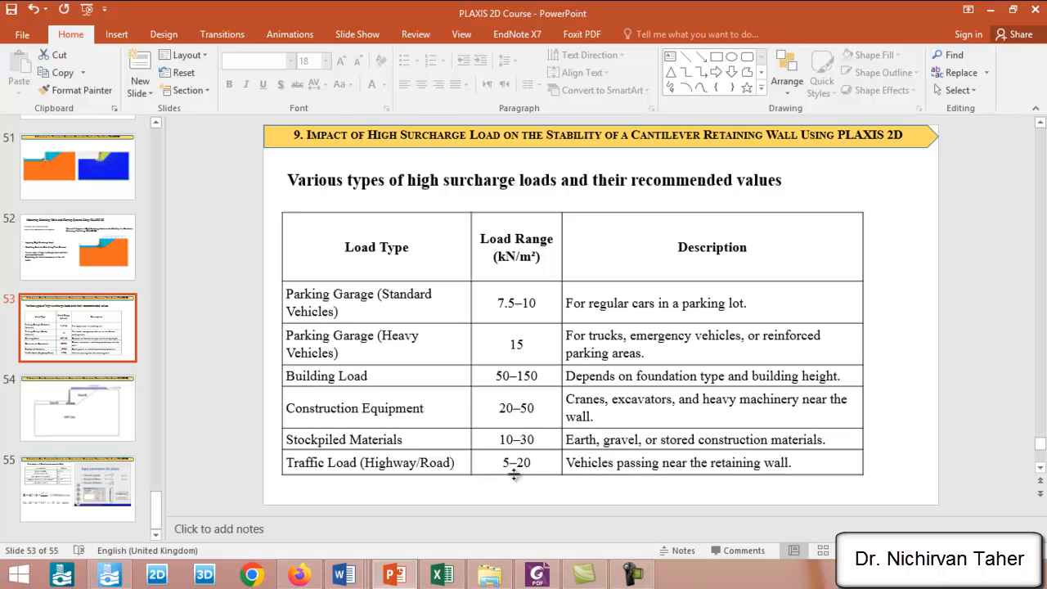
mouse_move(521, 483)
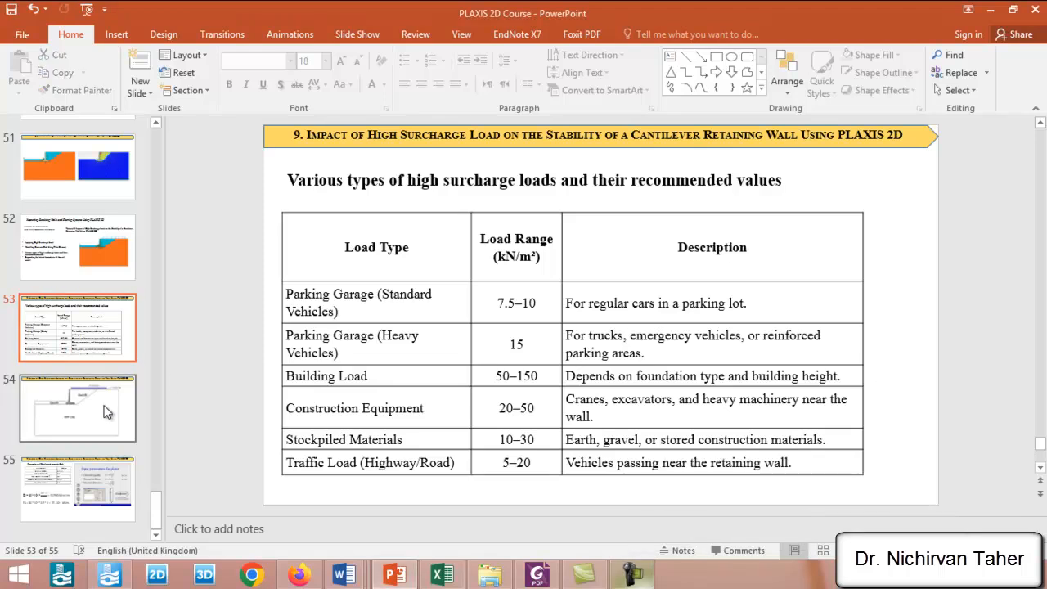
Step: Display slide 54, the sketch of surcharge load on the concrete slab
click(76, 408)
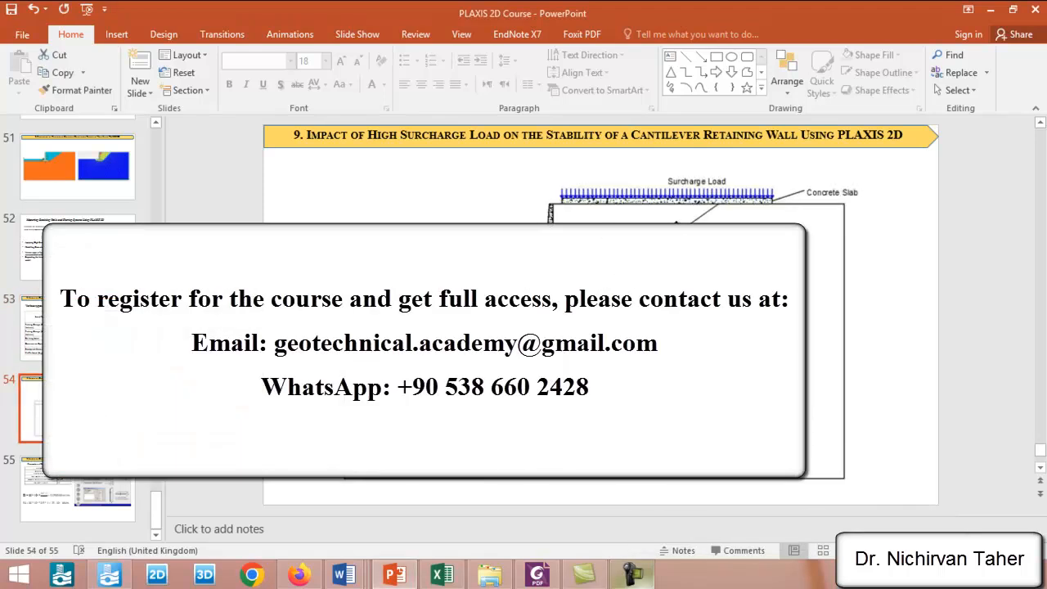
mouse_move(827, 215)
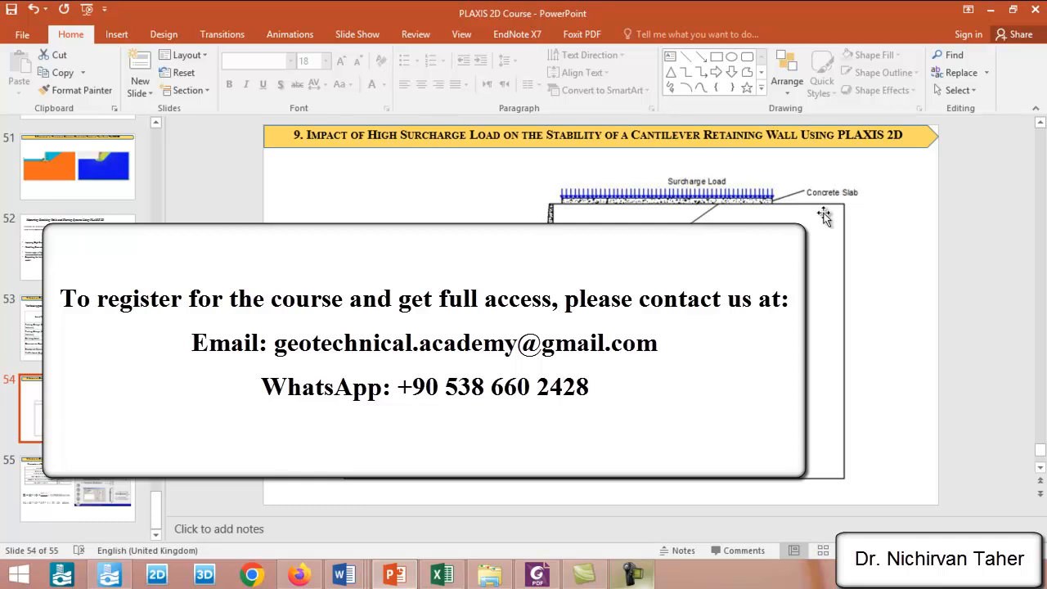
mouse_move(684, 186)
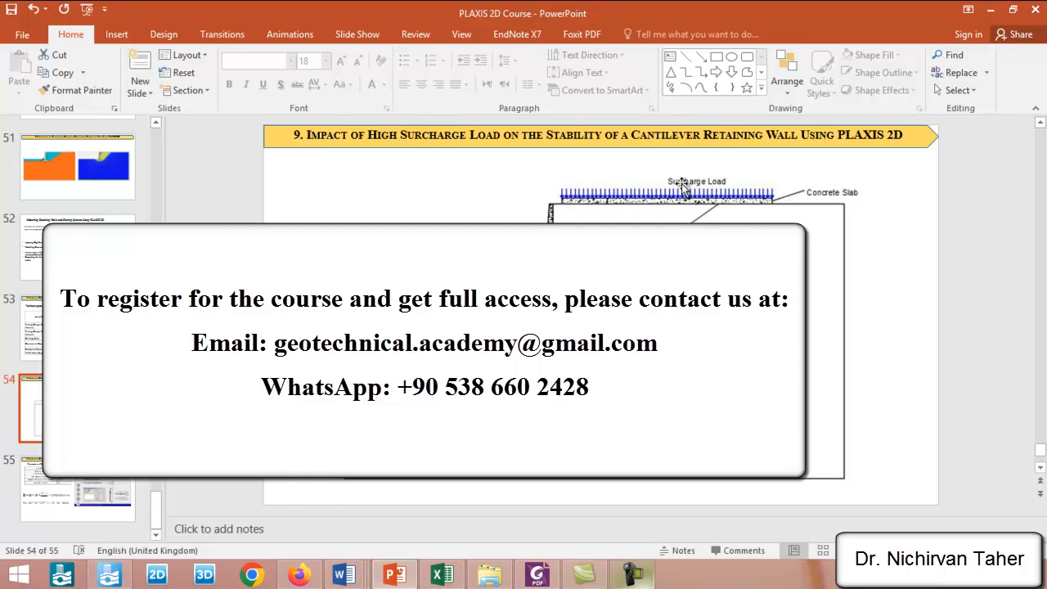
mouse_move(563, 213)
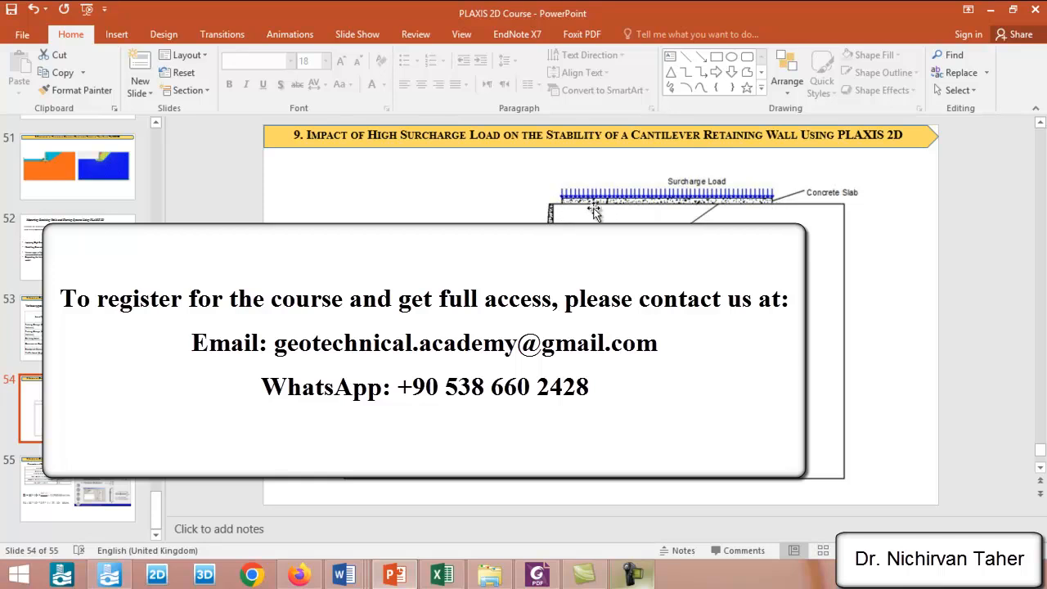
mouse_move(769, 206)
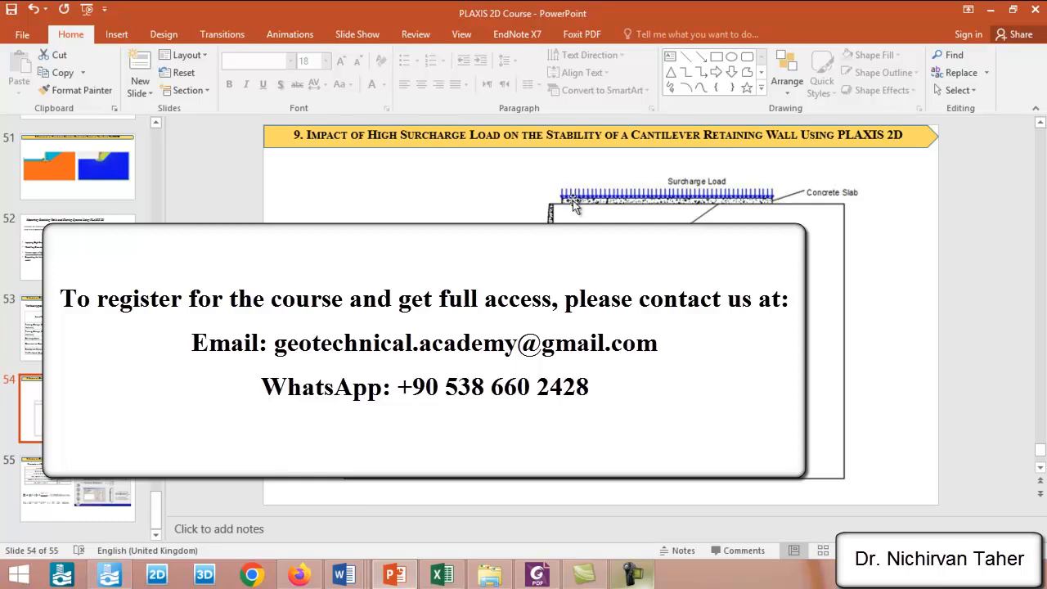
mouse_move(595, 203)
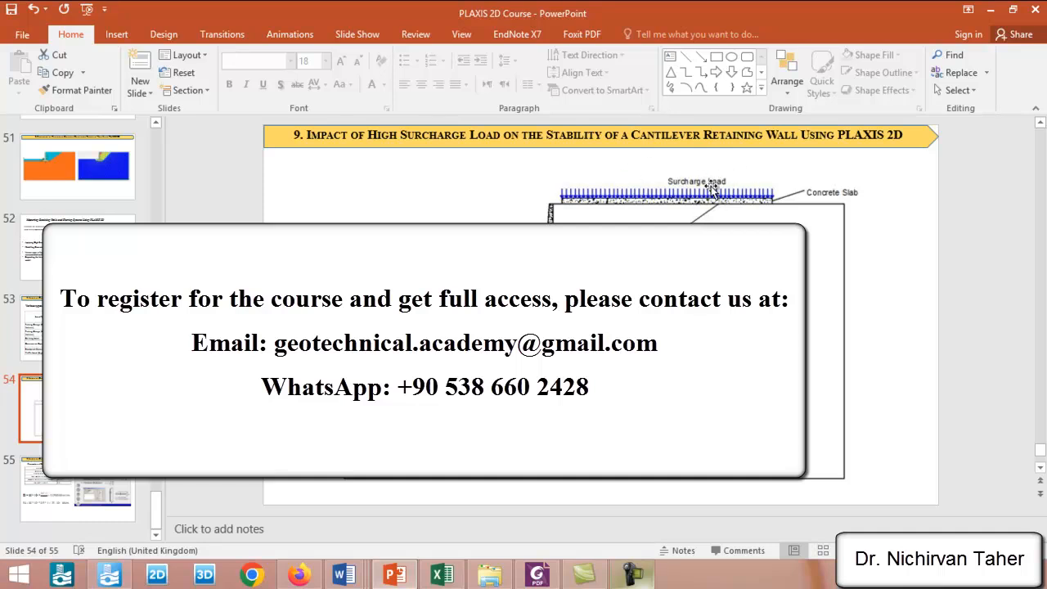
mouse_move(705, 187)
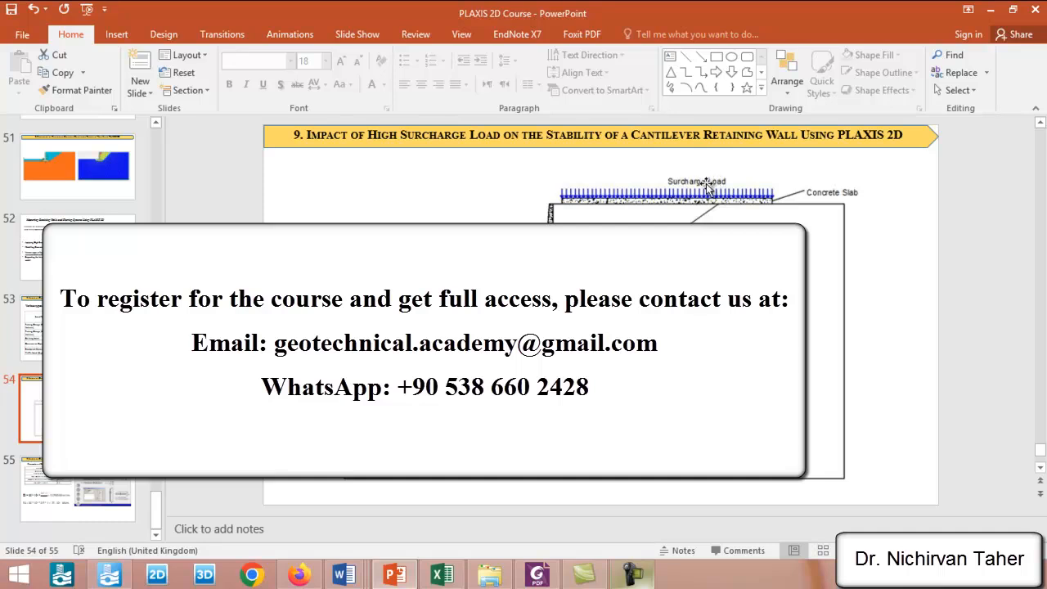
mouse_move(777, 206)
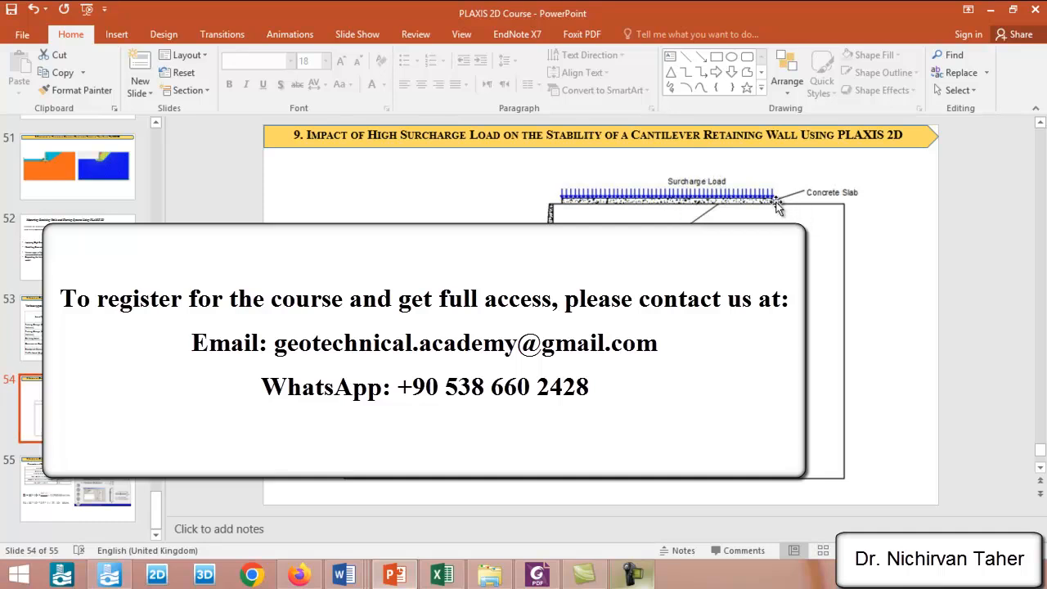